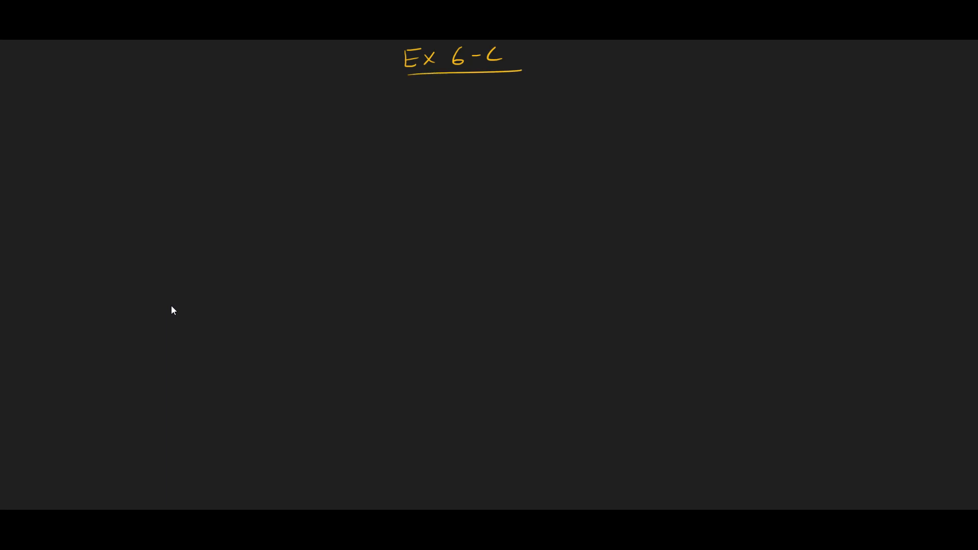
Write Q1 i) and column-add 7.3 + 8.5, ruling the line and writing the total 15.8.
{"action": "left_click_drag", "start_coordinate": [19, 94], "coordinate": [21, 115]}
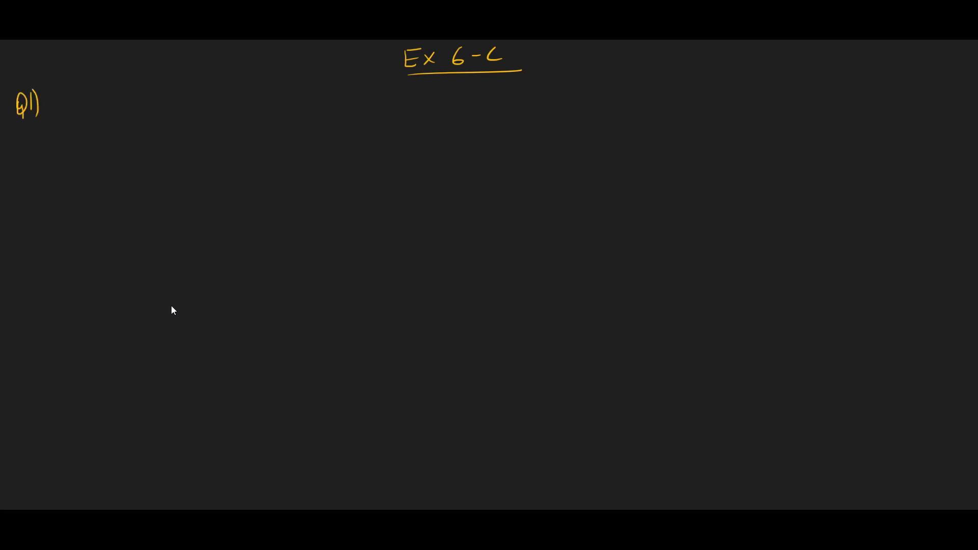
{"action": "type", "text": "i)"}
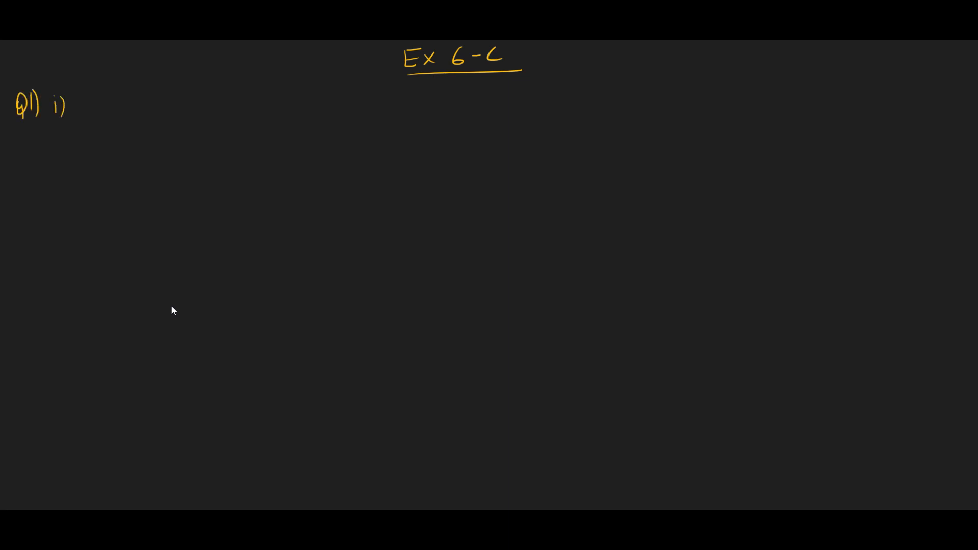
{"action": "type", "text": "7.3"}
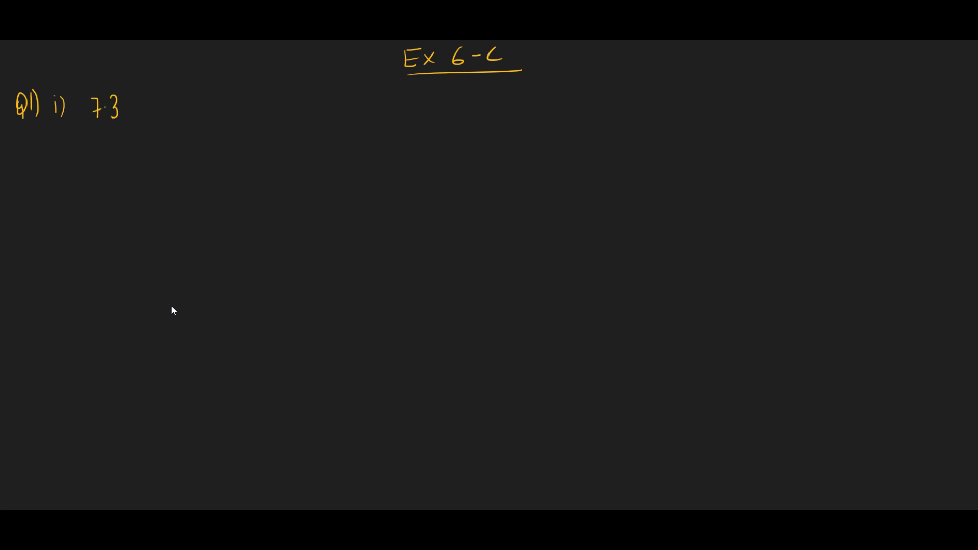
{"action": "left_click_drag", "start_coordinate": [145, 115], "coordinate": [168, 106]}
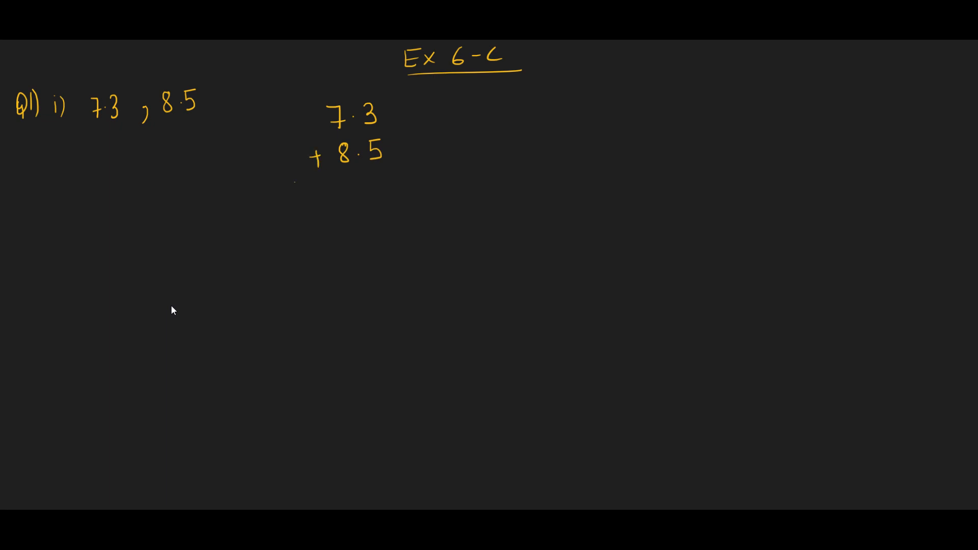
{"action": "left_click_drag", "start_coordinate": [295, 181], "coordinate": [426, 171]}
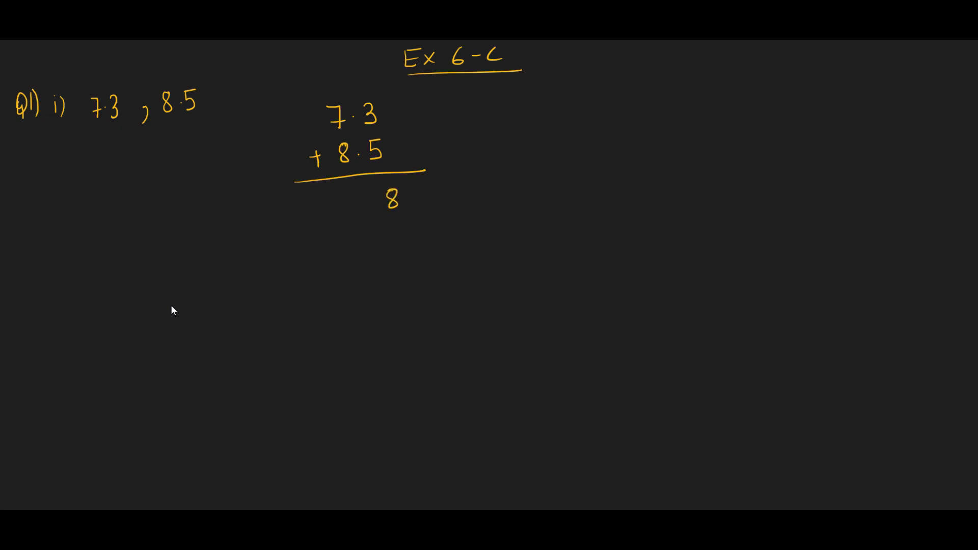
{"action": "type", "text": "1"}
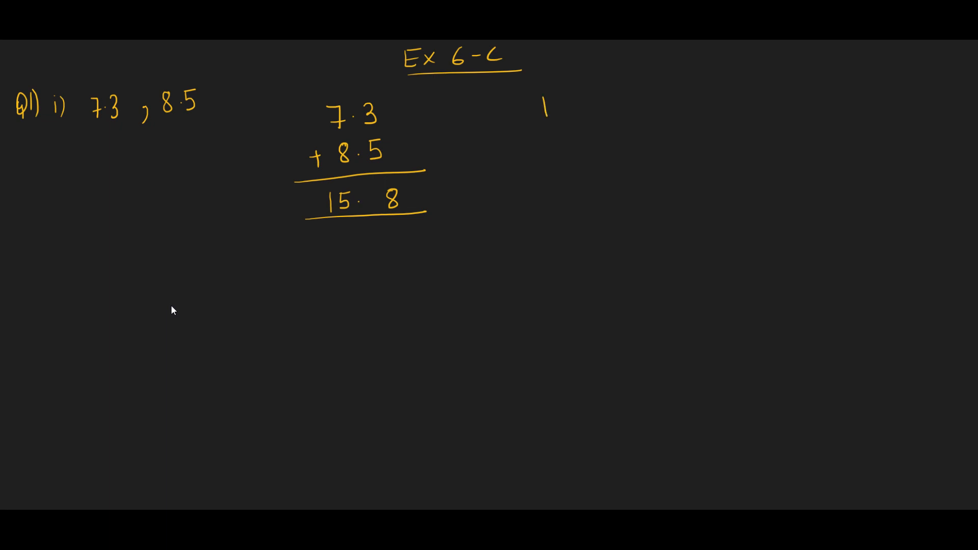
Write v) and stack 9.560, 11.000, 26.074, adding with carries to 46.634.
{"action": "type", "text": "v) 9.56"}
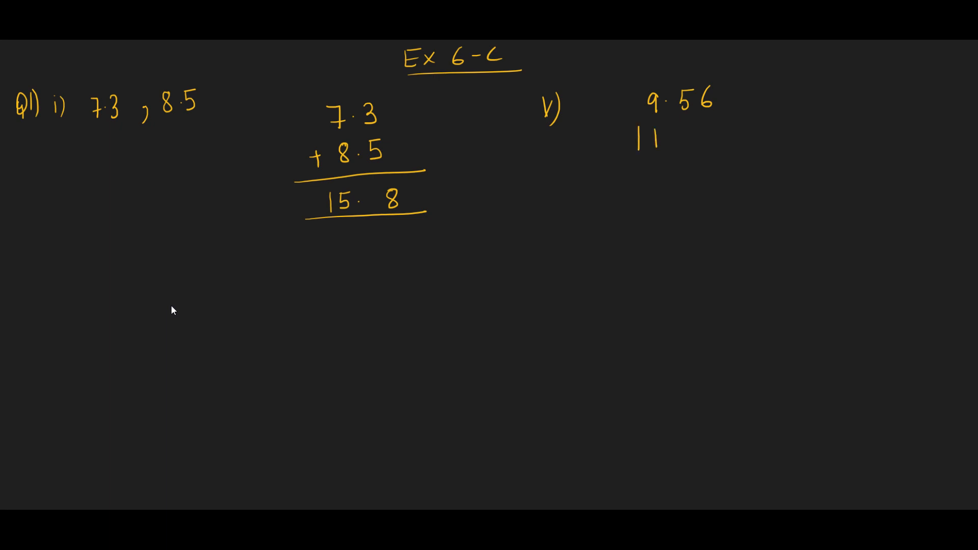
{"action": "type", "text": ".00"}
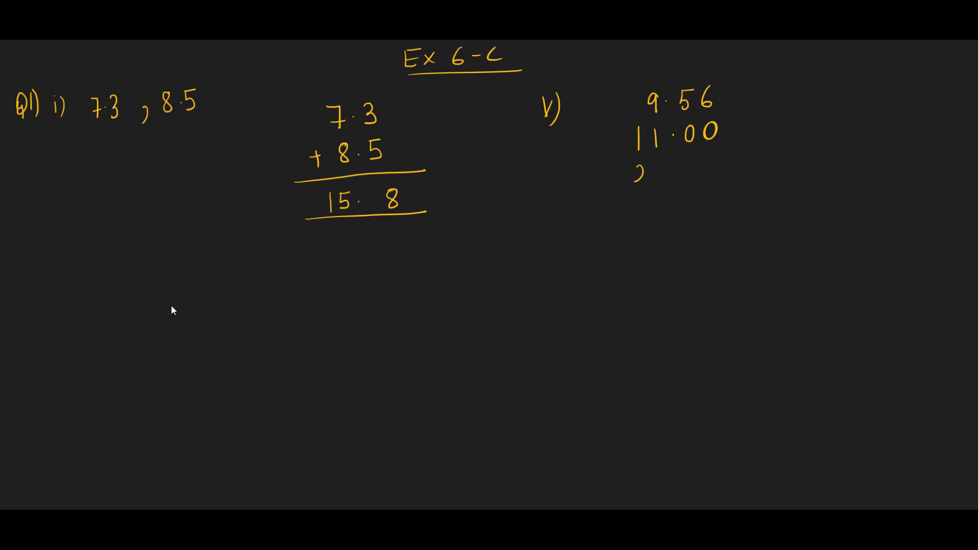
{"action": "type", "text": "26.0"}
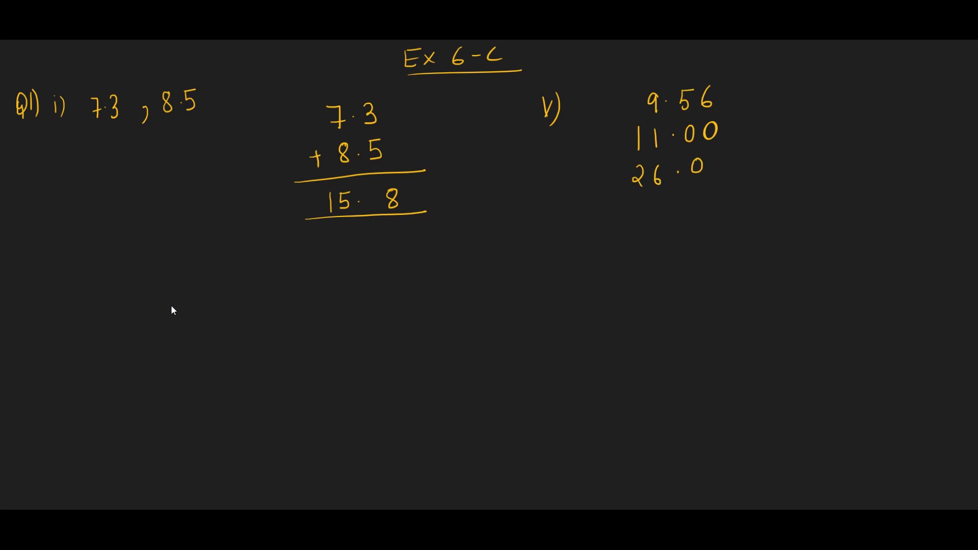
{"action": "type", "text": "74"}
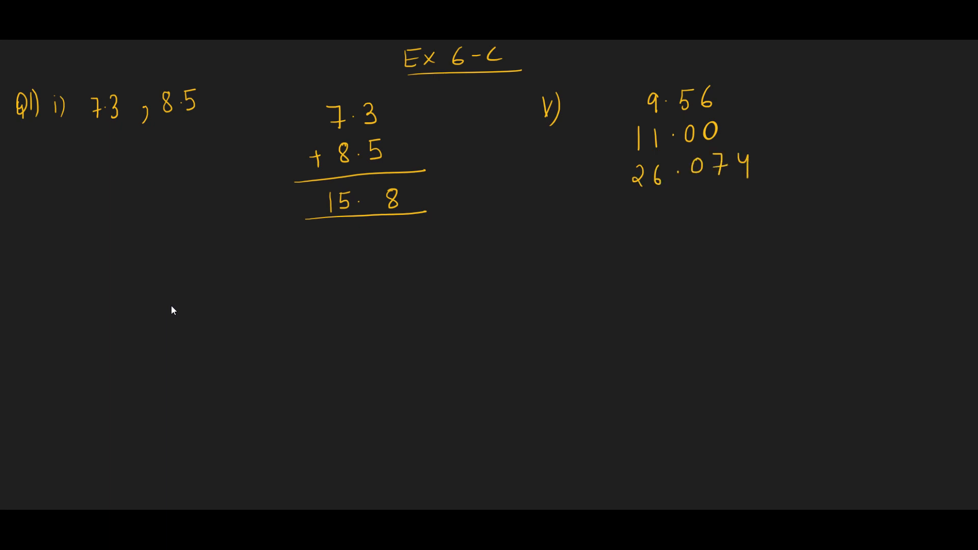
{"action": "type", "text": "0"}
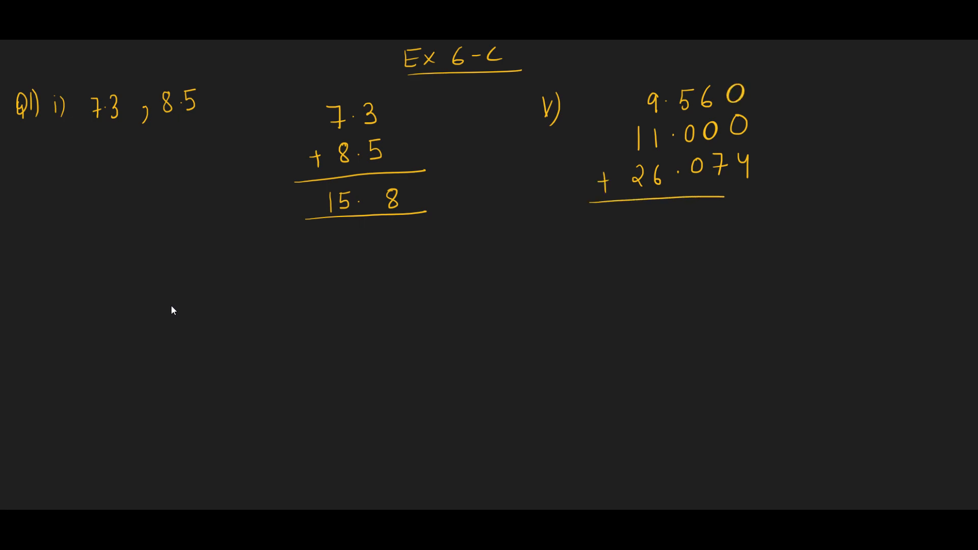
{"action": "left_click_drag", "start_coordinate": [590, 196], "coordinate": [779, 196]}
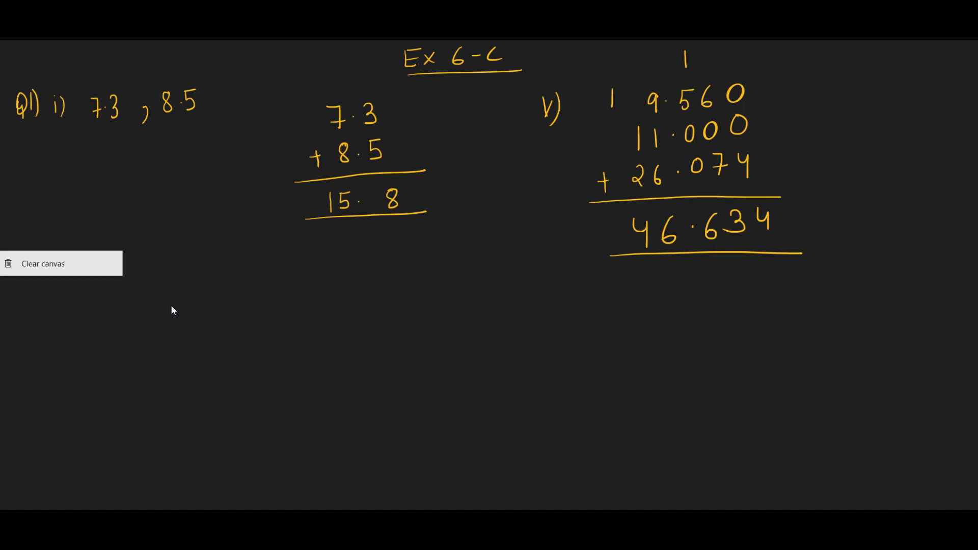
Clear the board and write Q2) 9.57 − 8.23 = 1.34 with the answer underlined.
{"action": "left_click", "coordinate": [42, 263]}
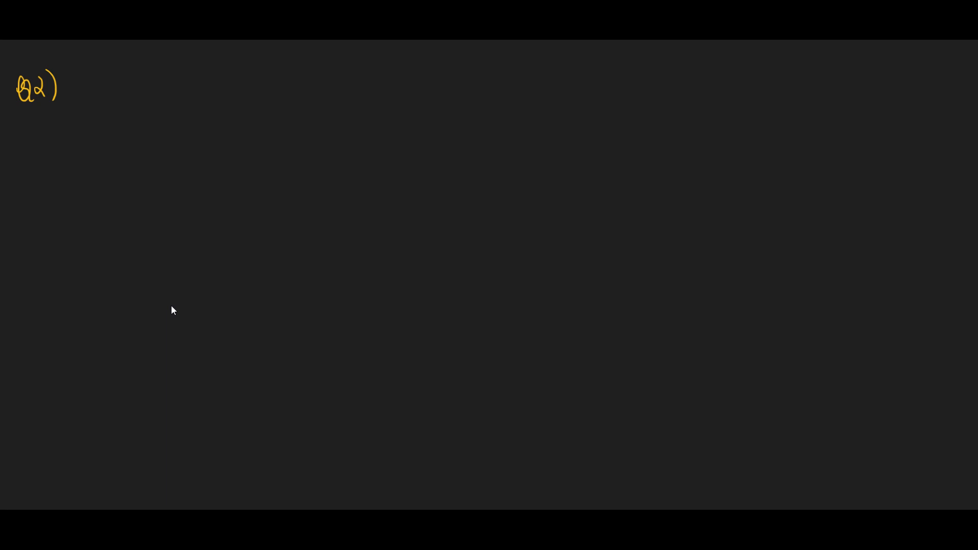
{"action": "left_click", "coordinate": [157, 87]}
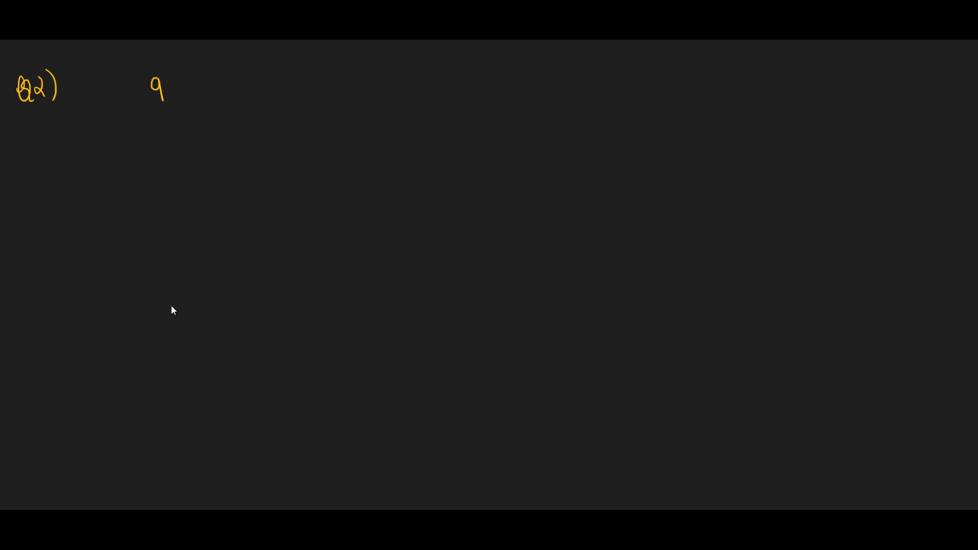
{"action": "type", "text": ".57"}
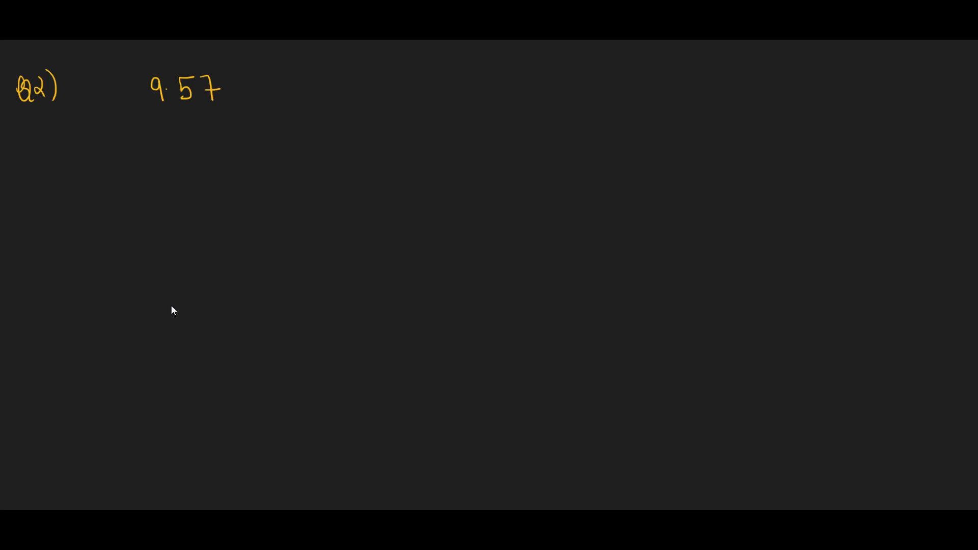
{"action": "type", "text": "8."}
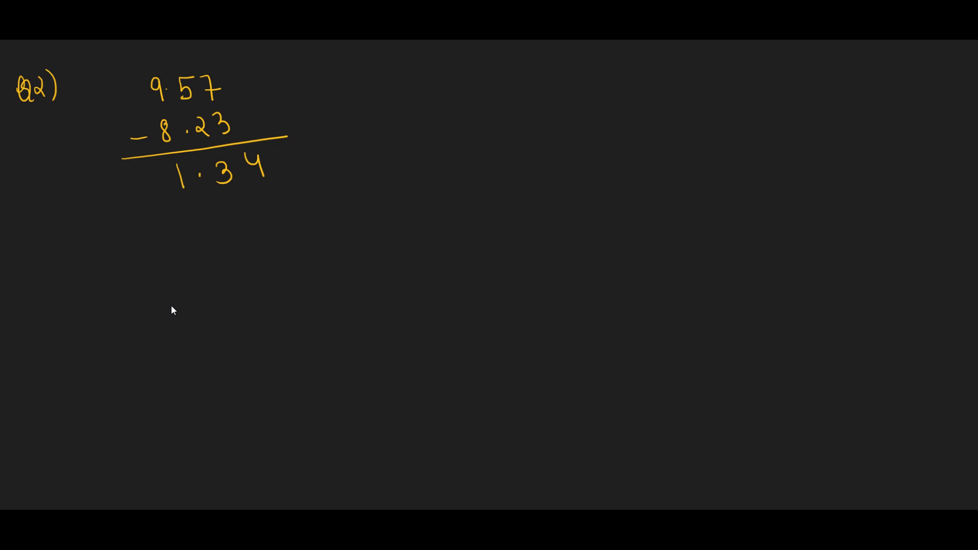
{"action": "left_click_drag", "start_coordinate": [147, 197], "coordinate": [298, 171]}
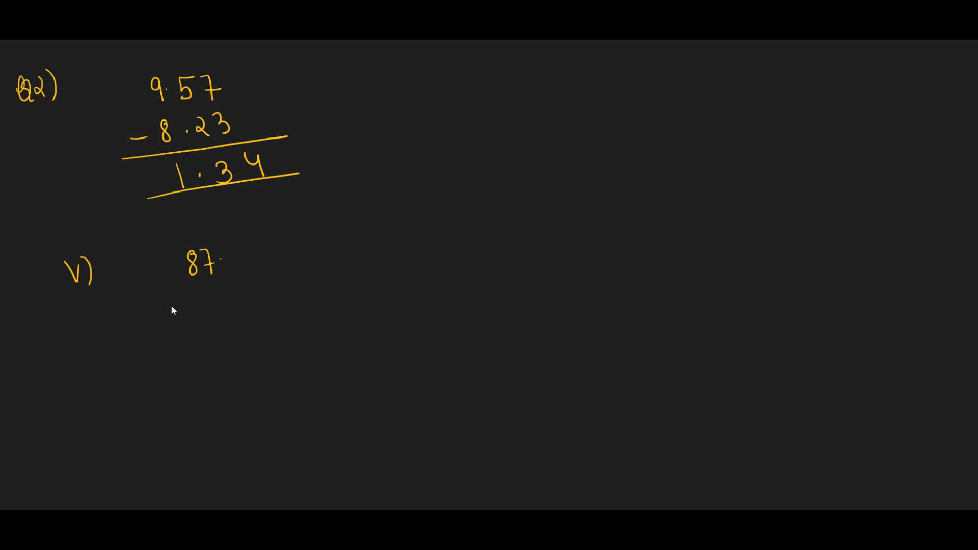
Write '87.00392 from 305.48' and stack 305.48000 − 87.00392 with the answer line.
{"action": "type", "text": "00"}
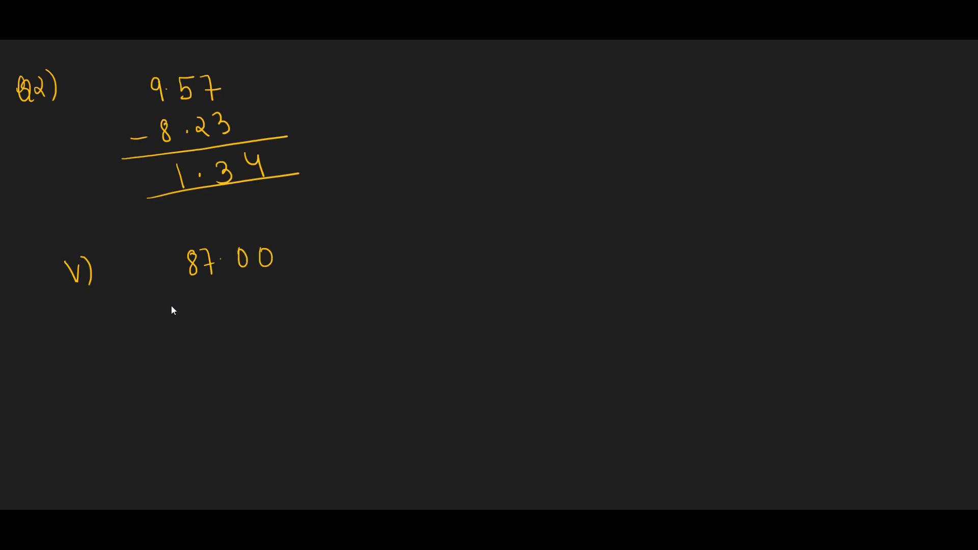
{"action": "type", "text": "392"}
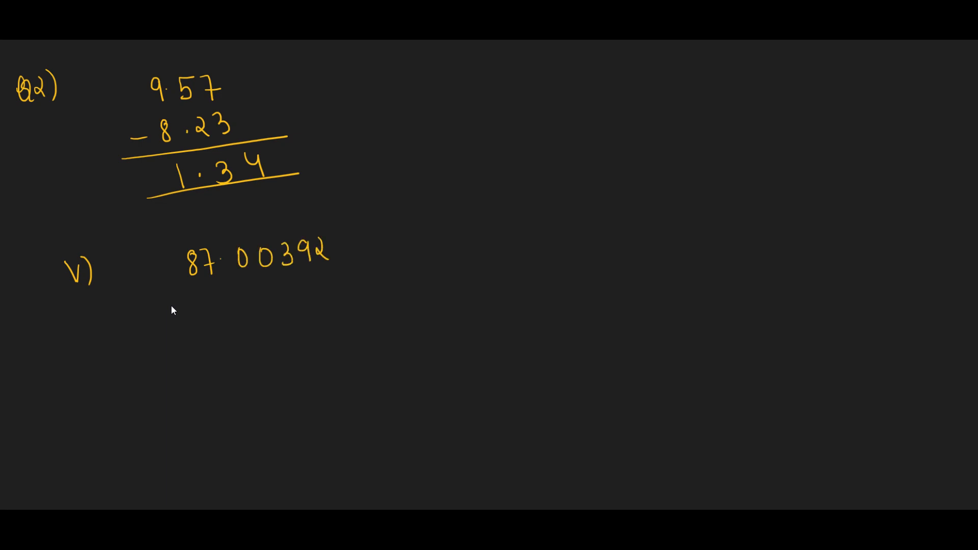
{"action": "type", "text": "from305"}
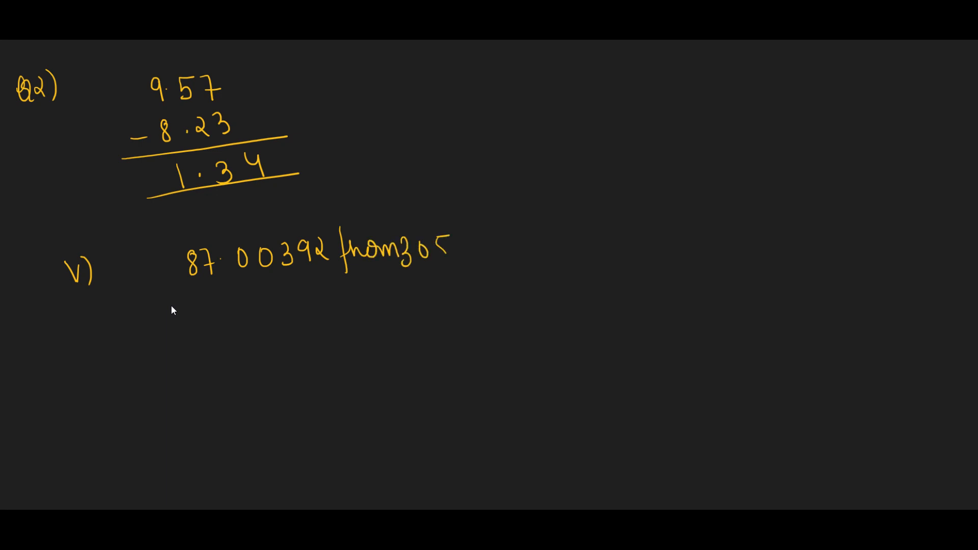
{"action": "type", "text": ".48"}
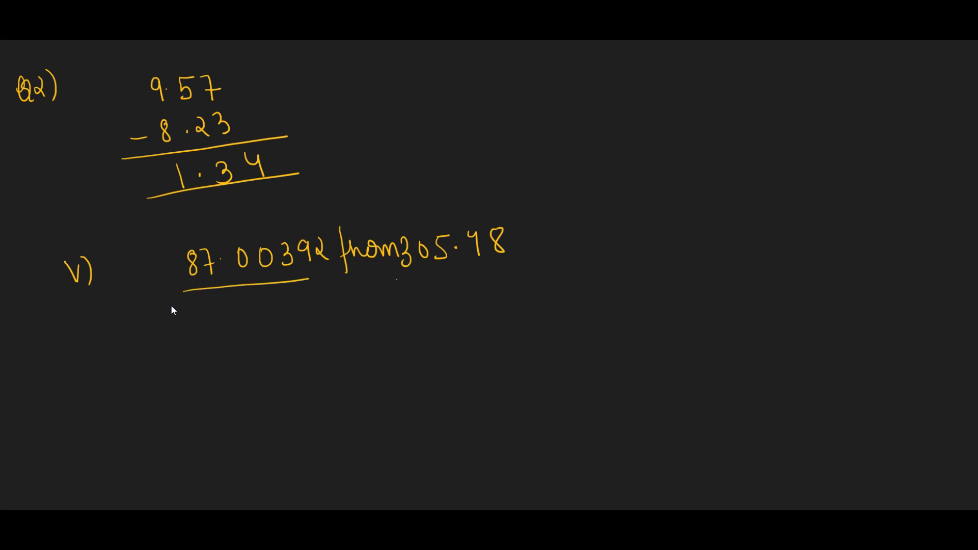
{"action": "left_click_drag", "start_coordinate": [396, 276], "coordinate": [515, 273]}
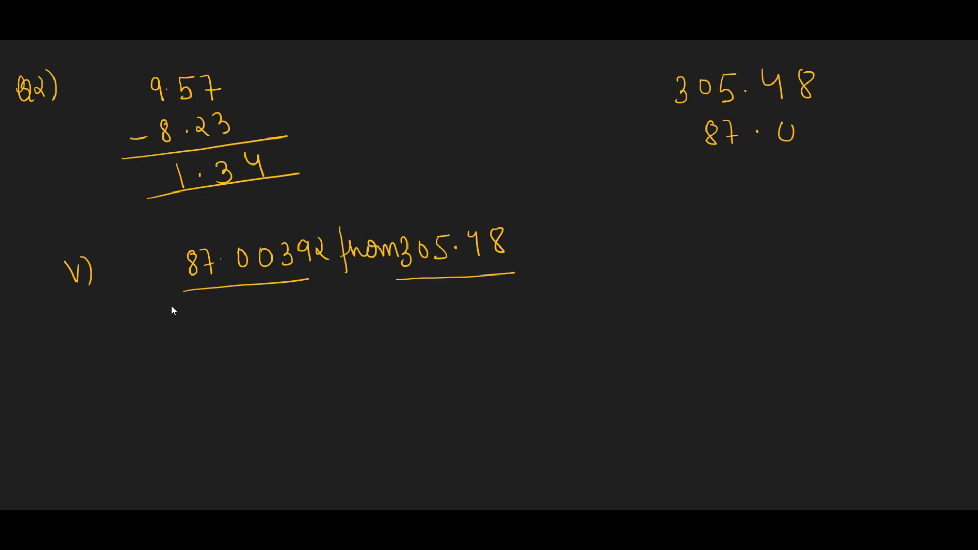
{"action": "type", "text": "0392"}
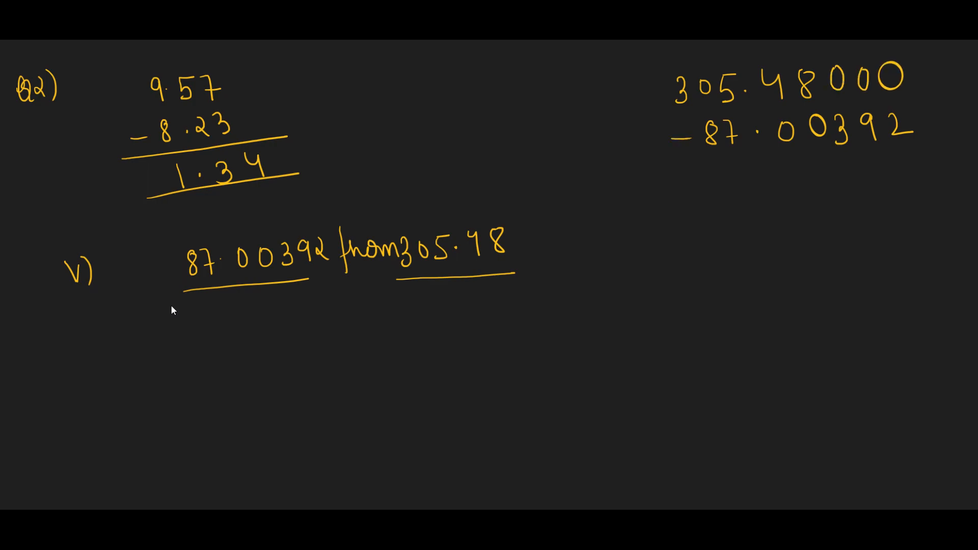
{"action": "left_click_drag", "start_coordinate": [665, 170], "coordinate": [935, 168]}
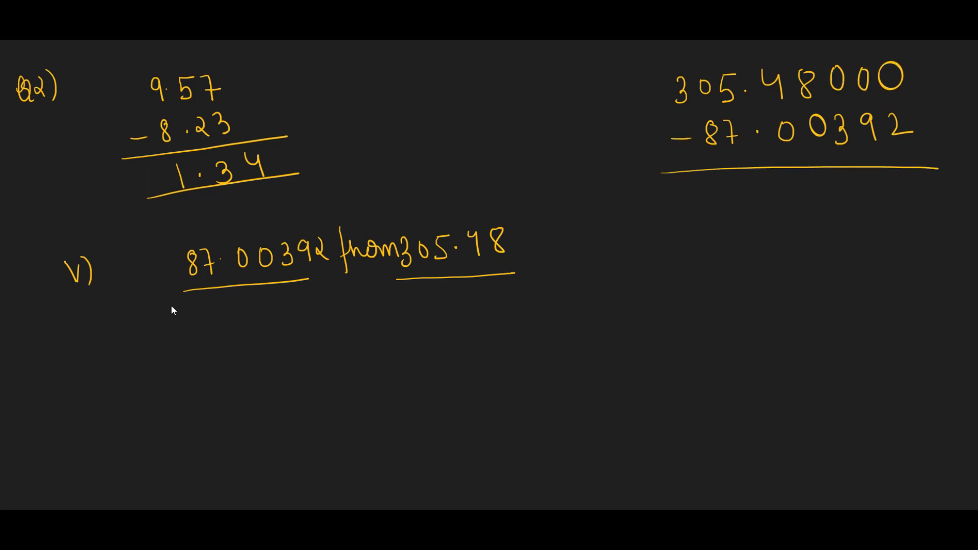
{"action": "mouse_move", "coordinate": [73, 387]}
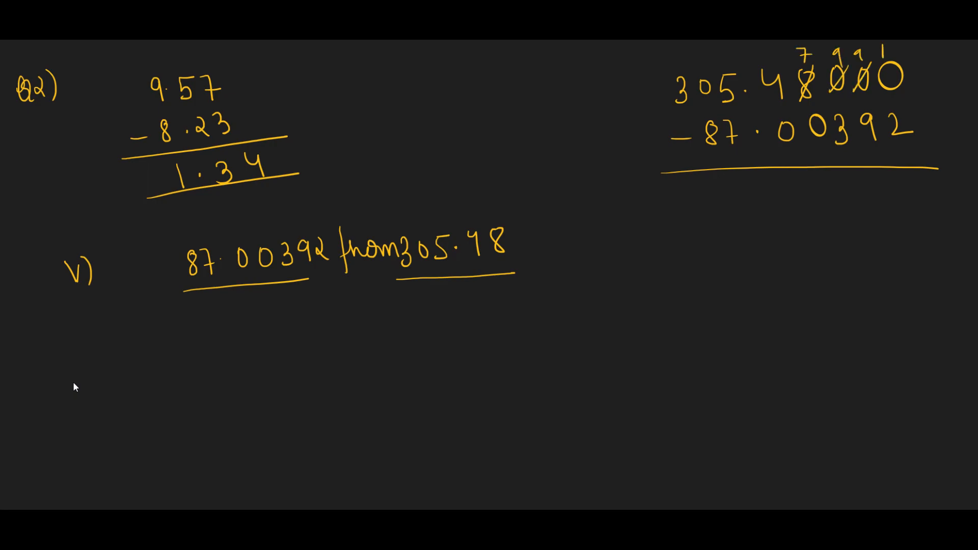
Borrow through the columns and write the difference 218.47608.
{"action": "type", "text": "8"}
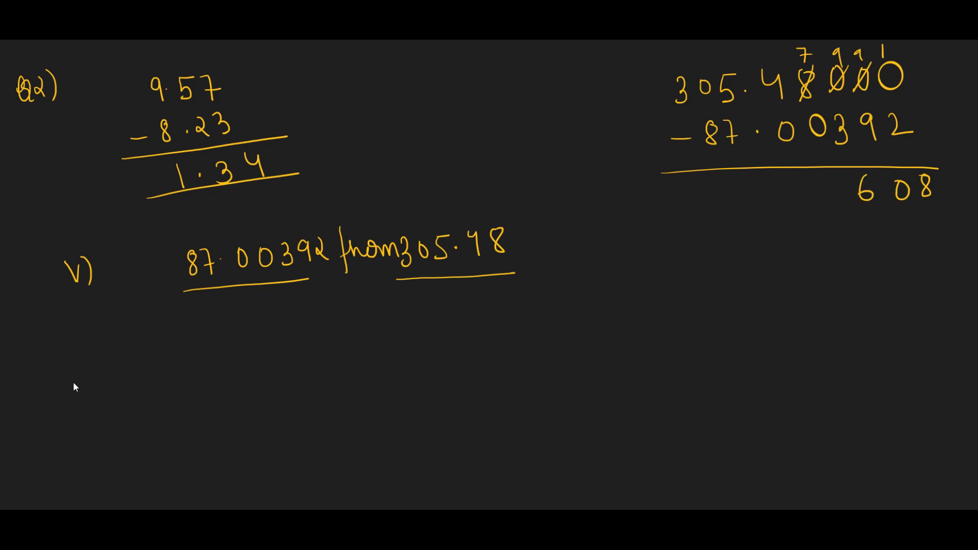
{"action": "type", "text": ".47"}
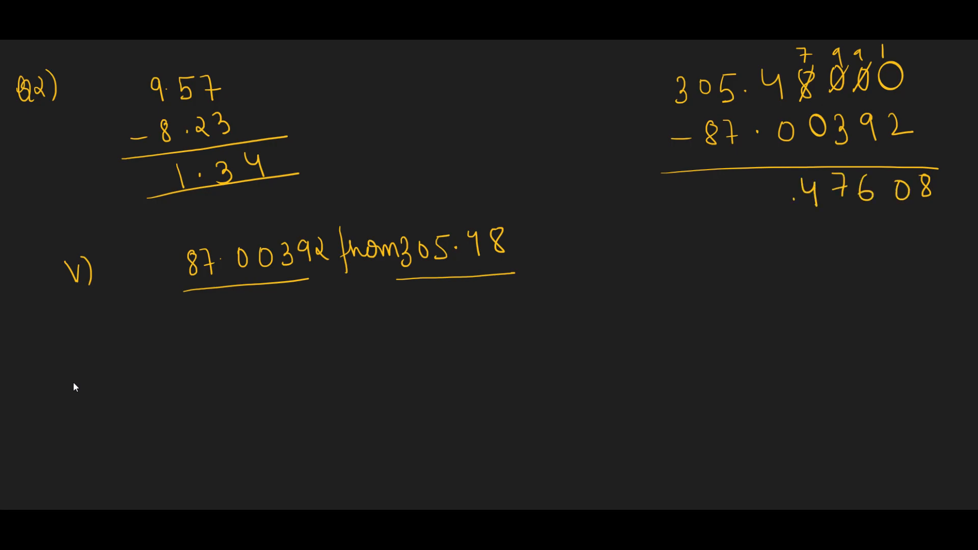
{"action": "type", "text": "2"}
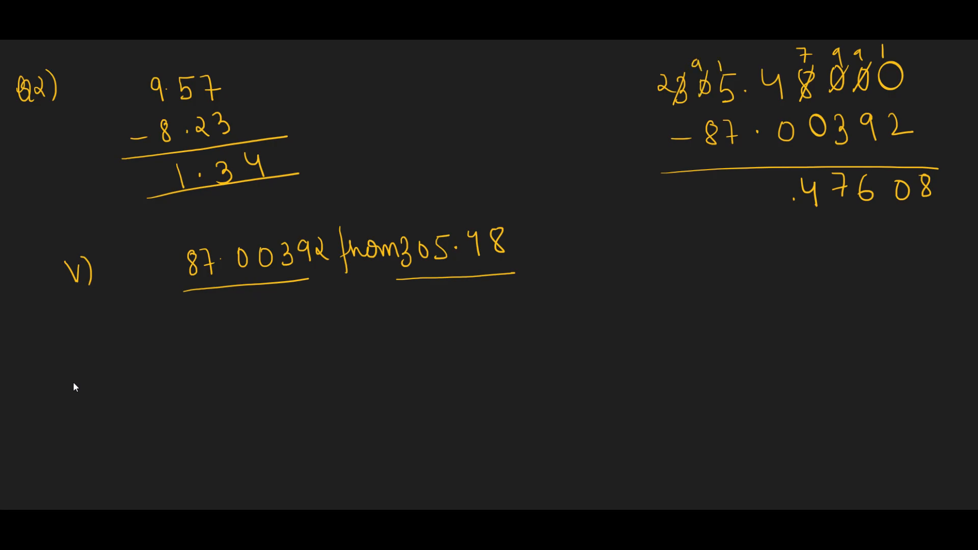
{"action": "type", "text": "8"}
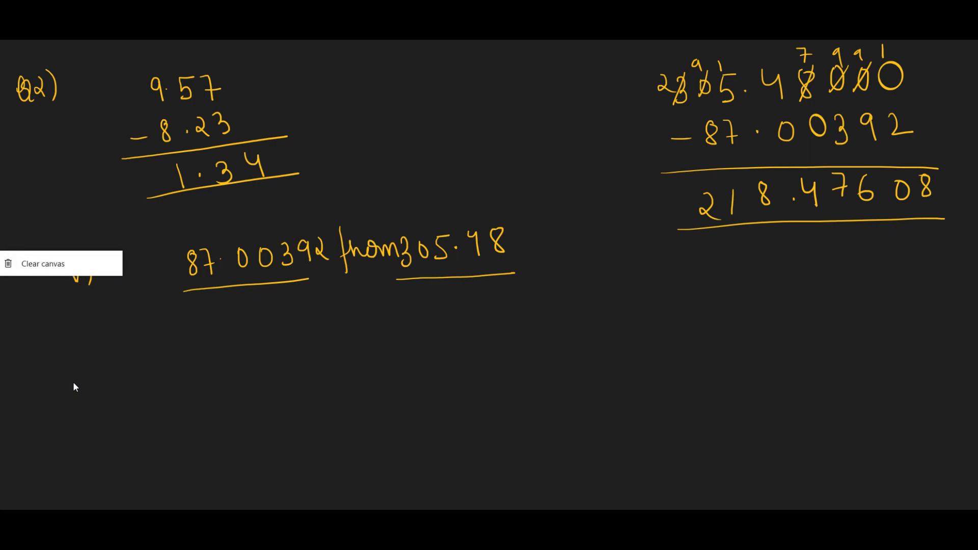
Clear the board, underline 0.5, 0.78, 0.04 and column-add them to 1.32.
{"action": "left_click", "coordinate": [43, 263]}
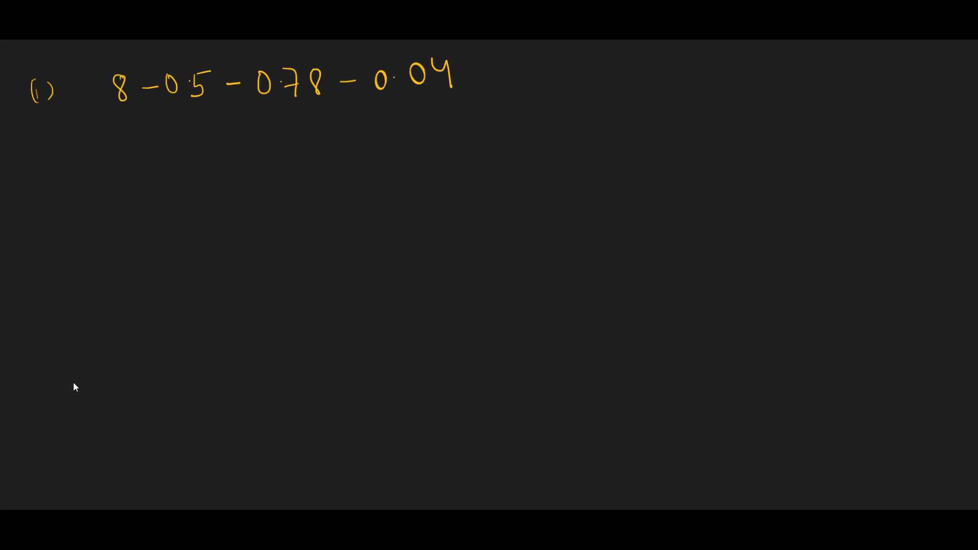
{"action": "left_click_drag", "start_coordinate": [152, 113], "coordinate": [324, 103]}
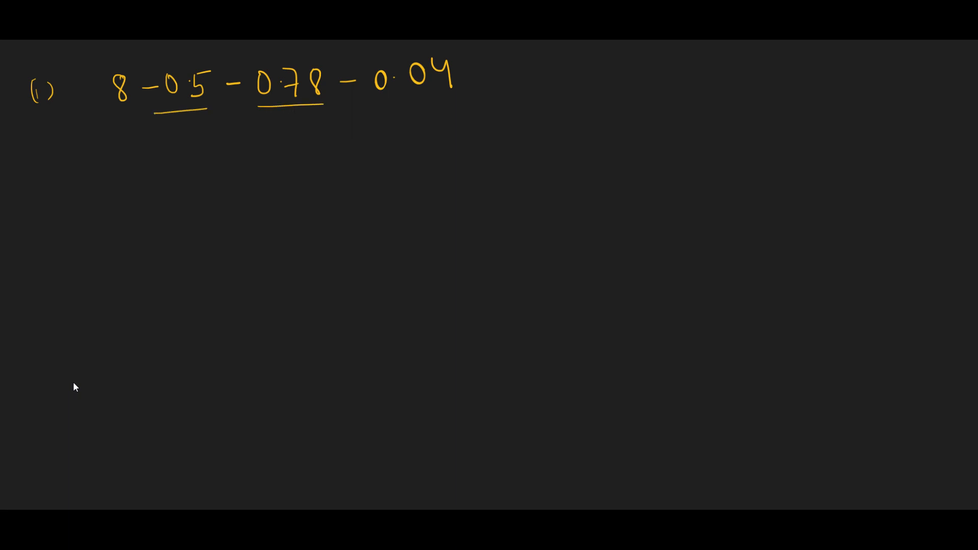
{"action": "left_click_drag", "start_coordinate": [371, 100], "coordinate": [471, 99]}
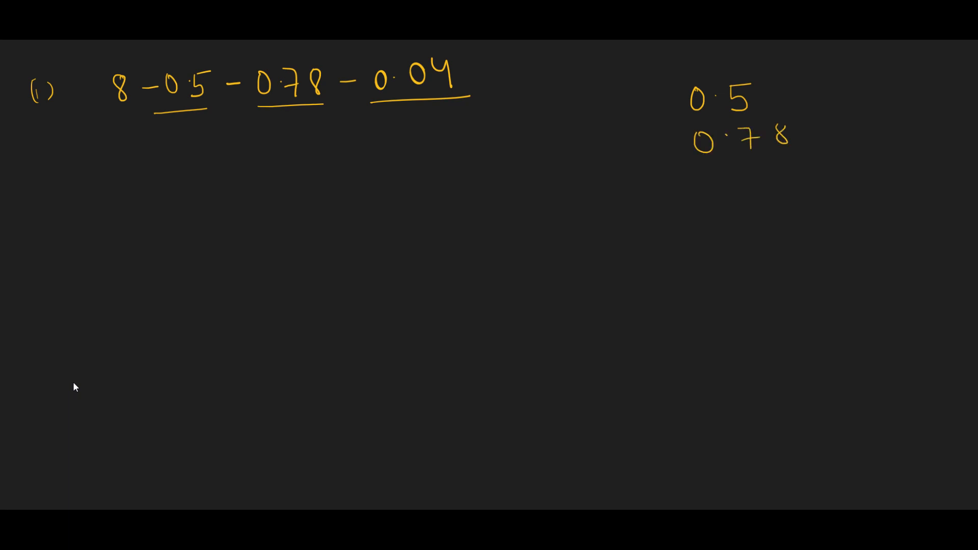
{"action": "type", "text": "0.0"}
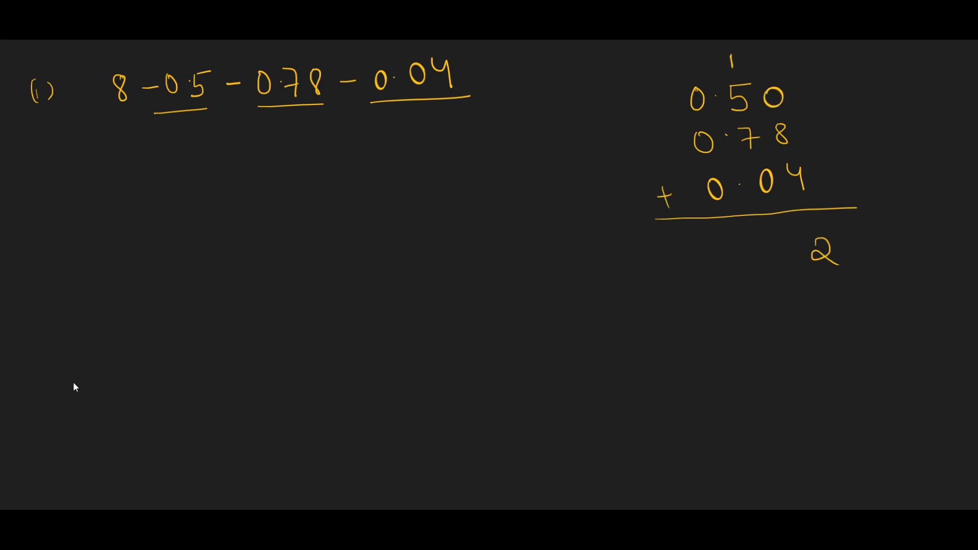
{"action": "type", "text": "3"}
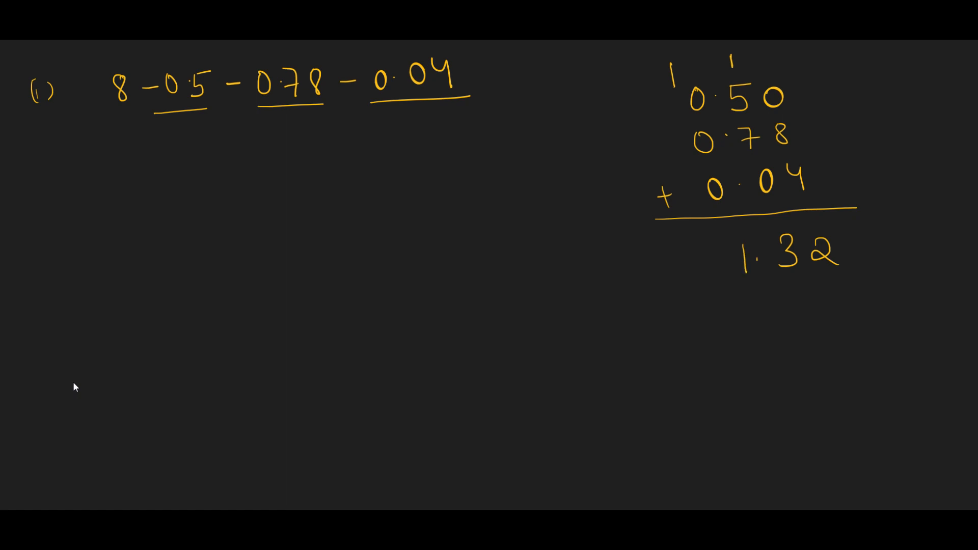
{"action": "left_click_drag", "start_coordinate": [690, 284], "coordinate": [893, 285]}
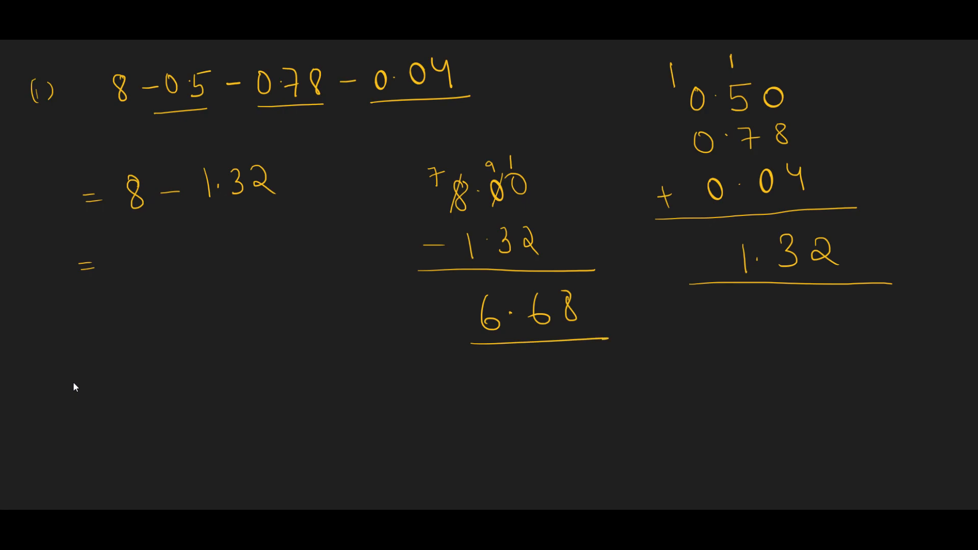
Subtract 8.00 − 1.32 and write '= 6.68 Ans' as the result.
{"action": "type", "text": "6.68"}
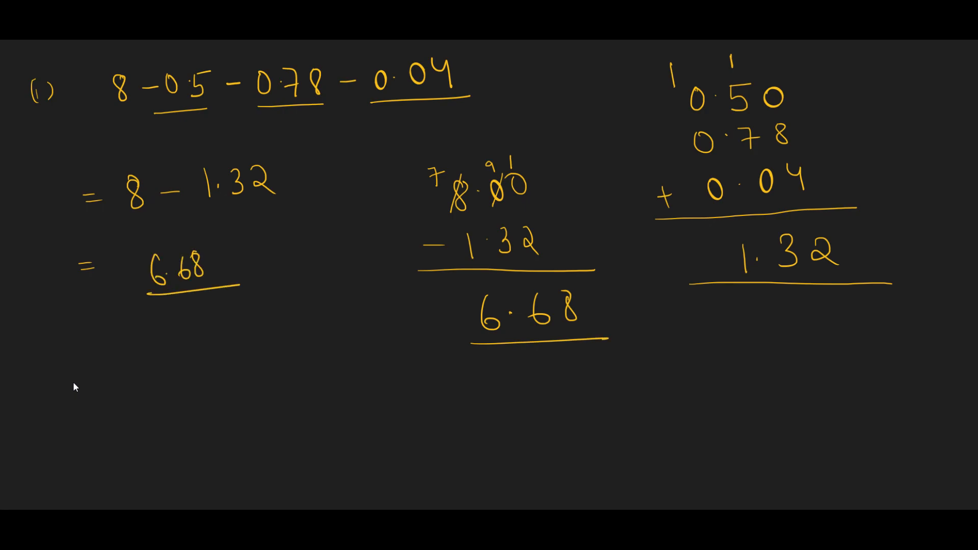
{"action": "type", "text": "Ans"}
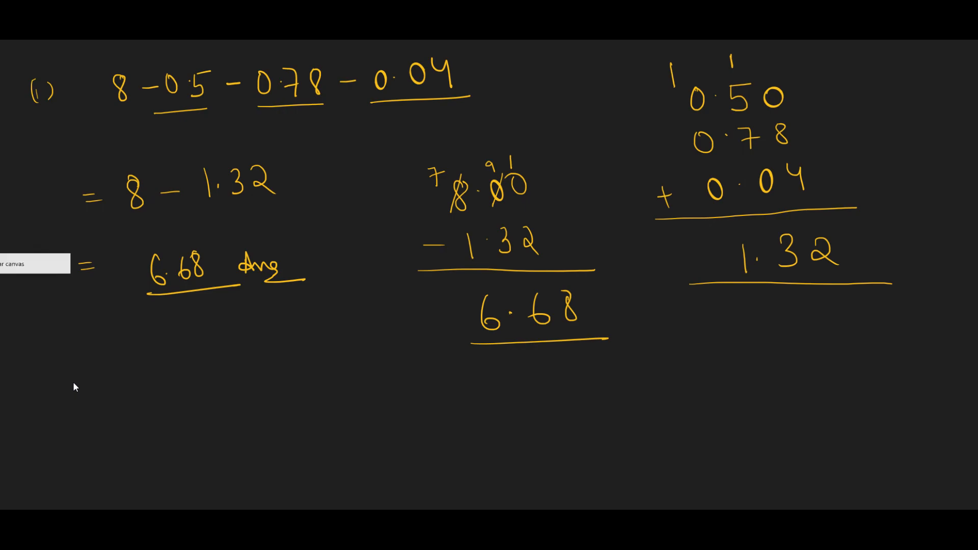
Clear the canvas and write iii) 41.73 − 8.74 − 7.63 − 13.06, underlining the subtracted amounts.
{"action": "left_click", "coordinate": [35, 262]}
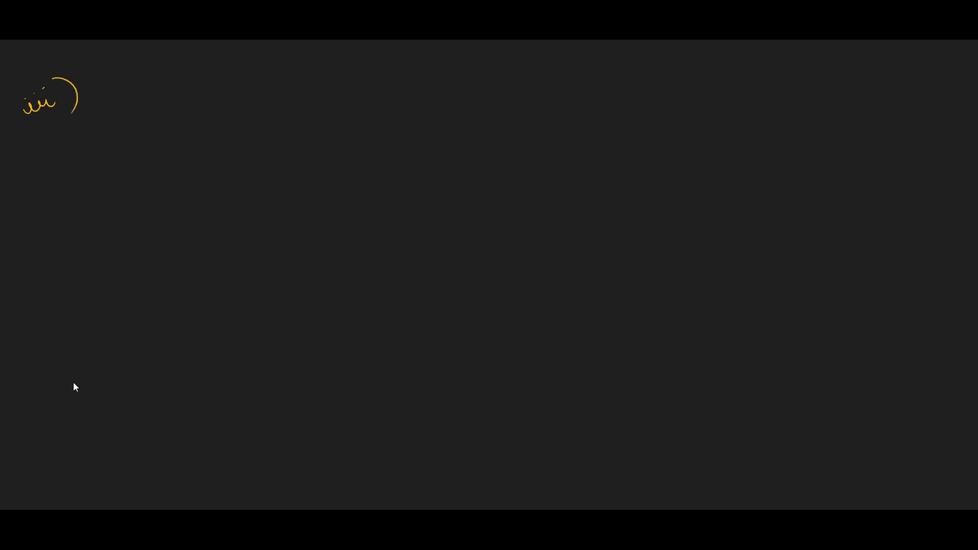
{"action": "type", "text": "41.73 - 8.74"}
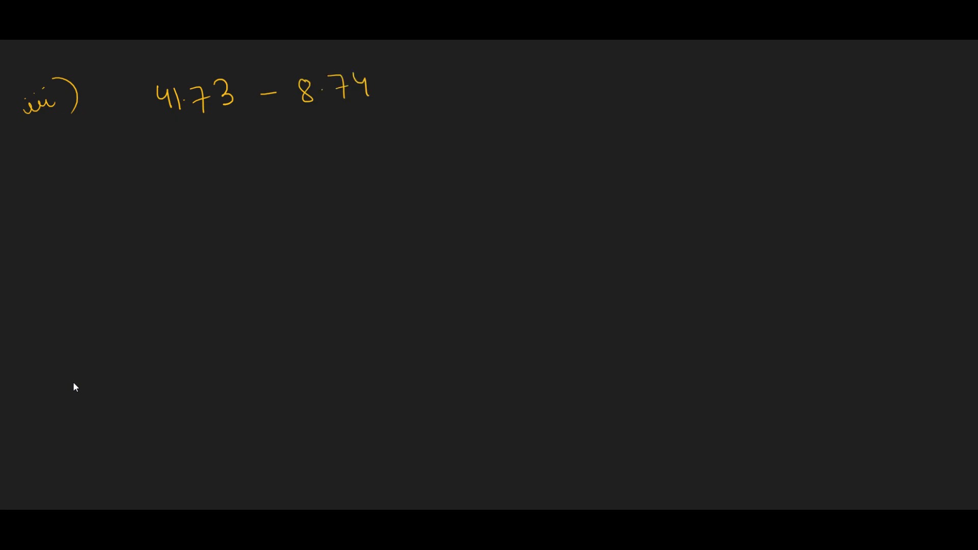
{"action": "type", "text": "-7.1"}
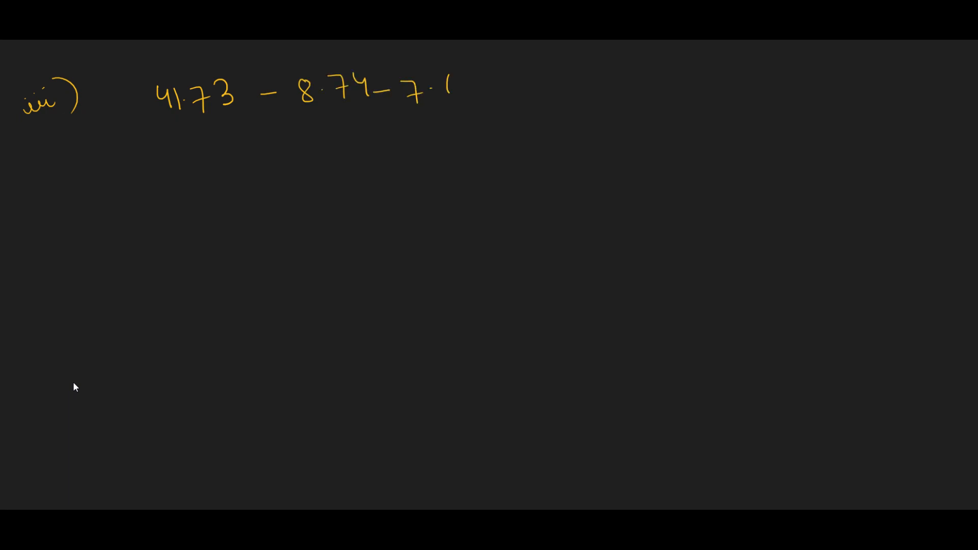
{"action": "type", "text": "63 -"}
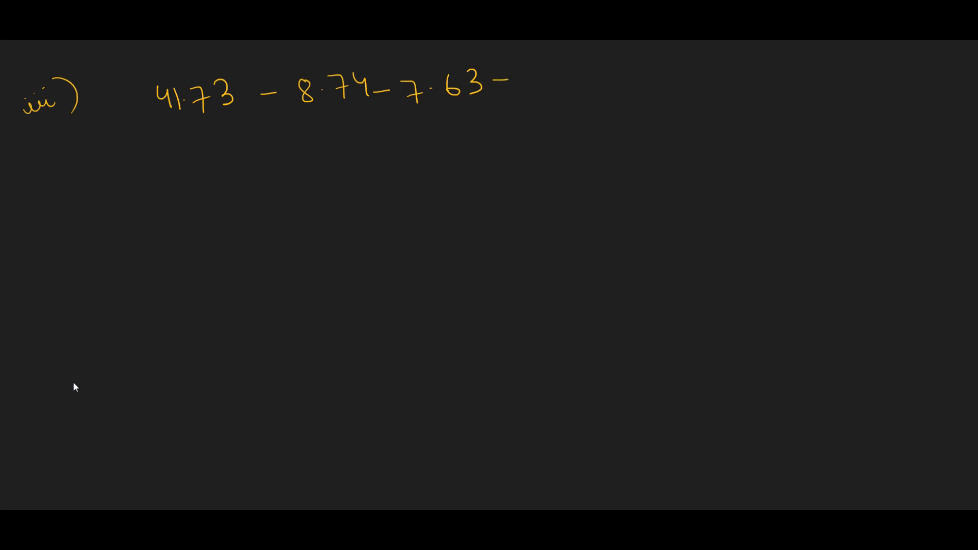
{"action": "left_click_drag", "start_coordinate": [518, 82], "coordinate": [602, 91]}
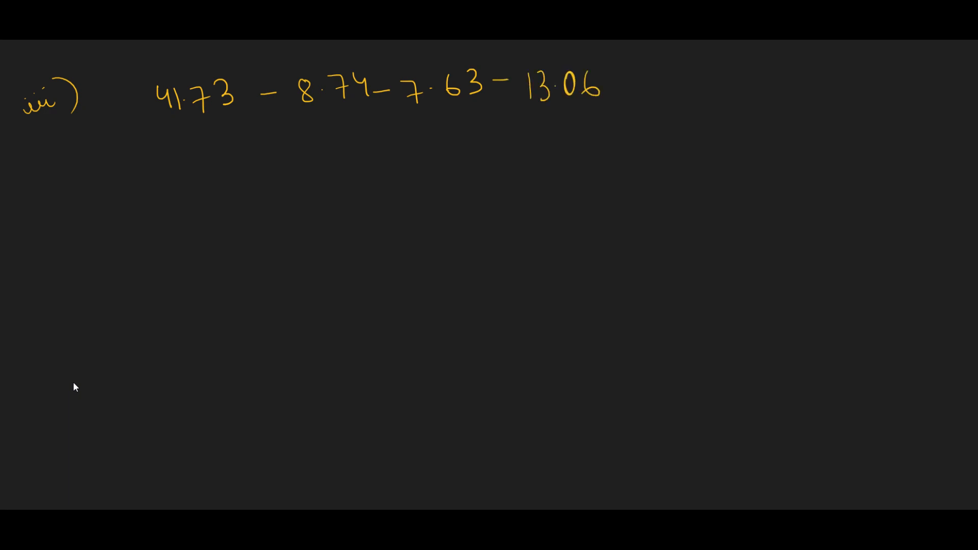
{"action": "left_click_drag", "start_coordinate": [275, 117], "coordinate": [543, 114]}
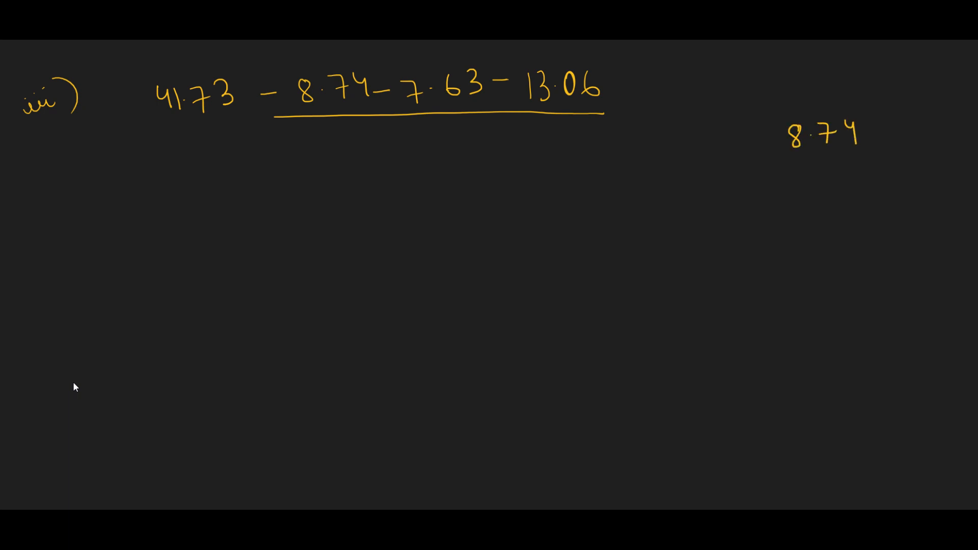
Column-add 8.74, 7.63 and 13.06 to 29.43 and rewrite the expression as 41.73 − 29.43.
{"action": "type", "text": "7.63"}
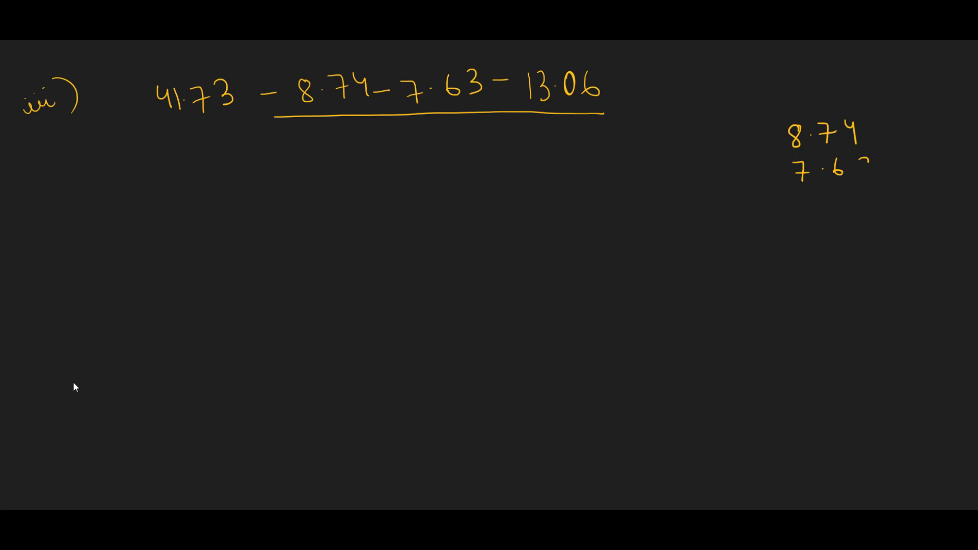
{"action": "type", "text": "13.06"}
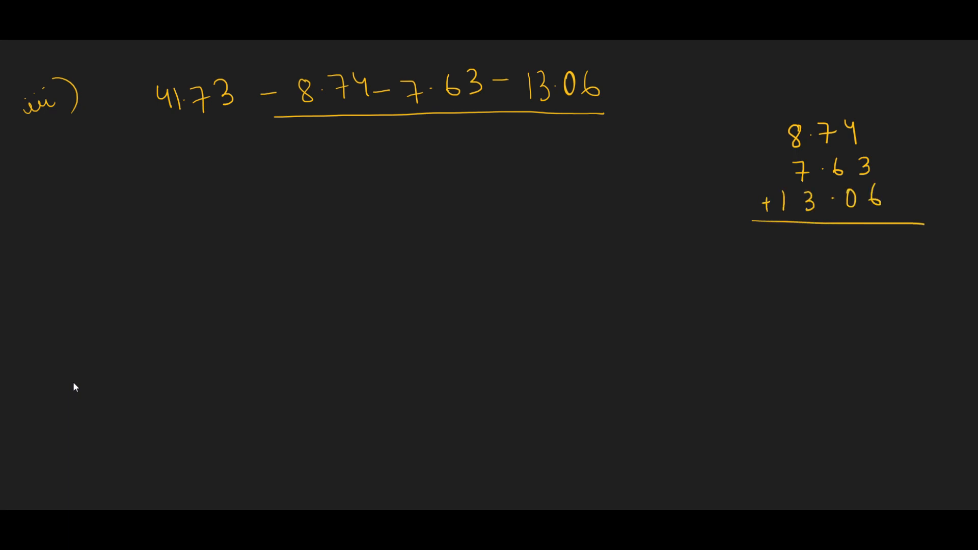
{"action": "type", "text": "3"}
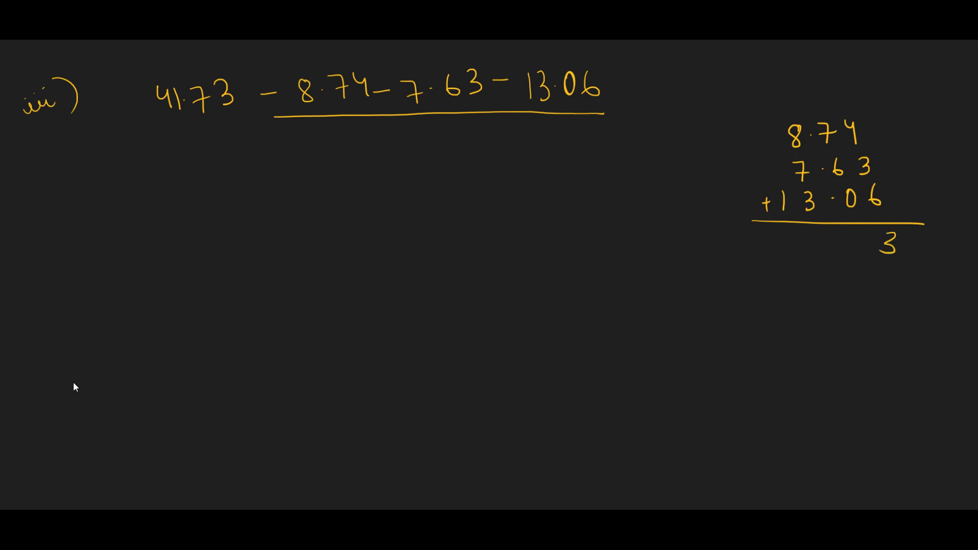
{"action": "type", "text": "4"}
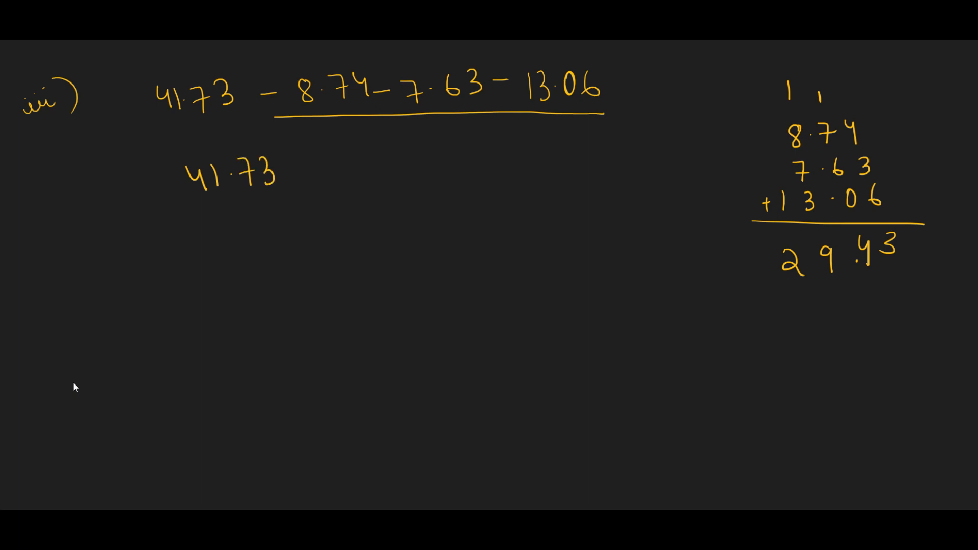
{"action": "type", "text": "-29"}
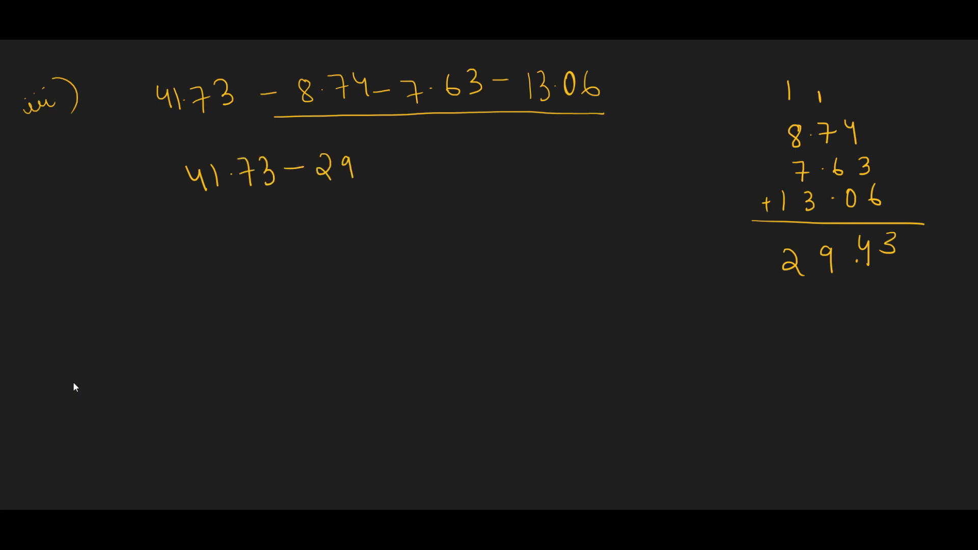
{"action": "type", "text": ".40"}
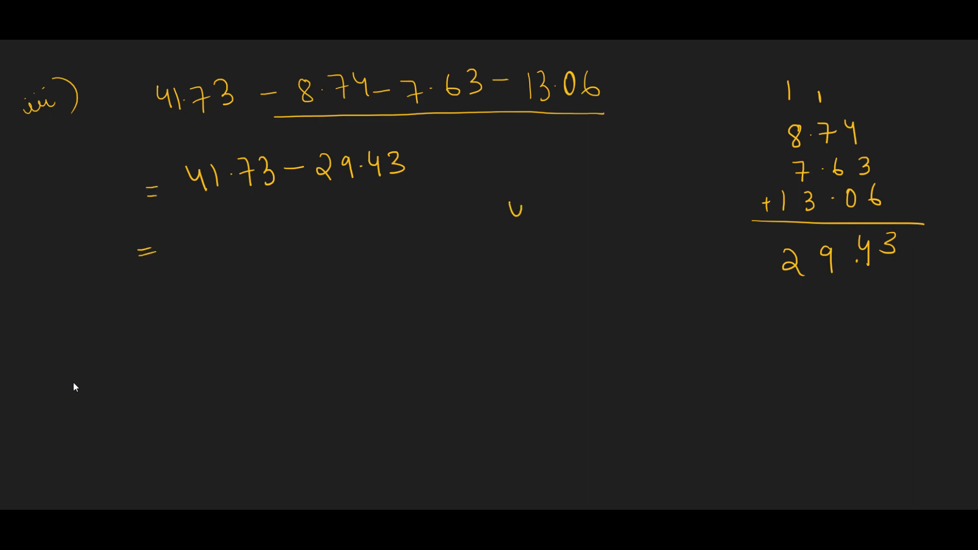
Write 41.73 − 29.43, subtract in a column and give the result = 12.30.
{"action": "type", "text": "41.73"}
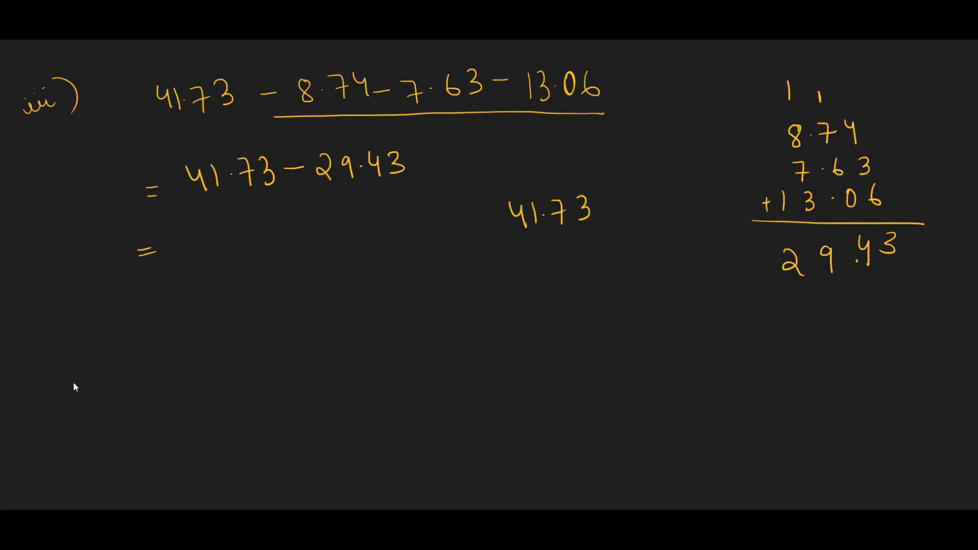
{"action": "type", "text": "29.4"}
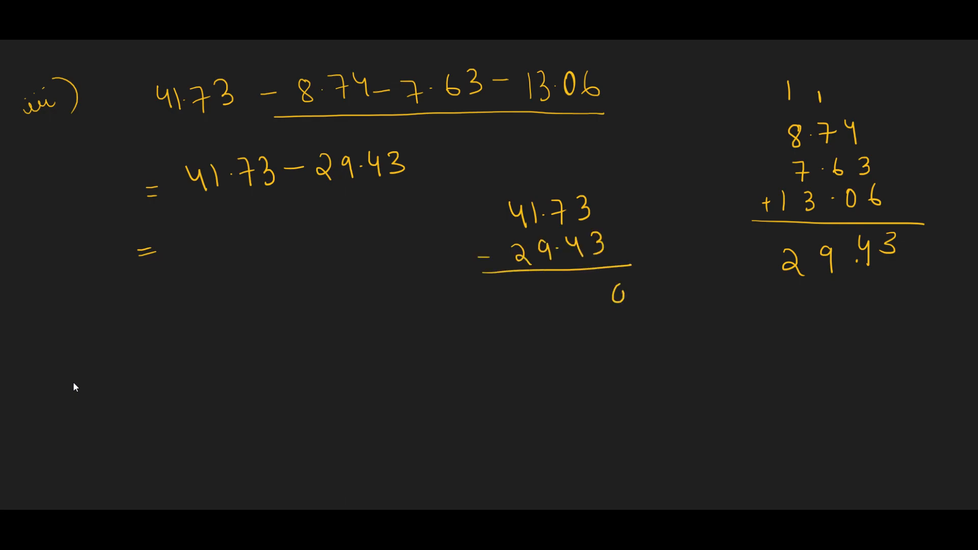
{"action": "type", "text": "3"}
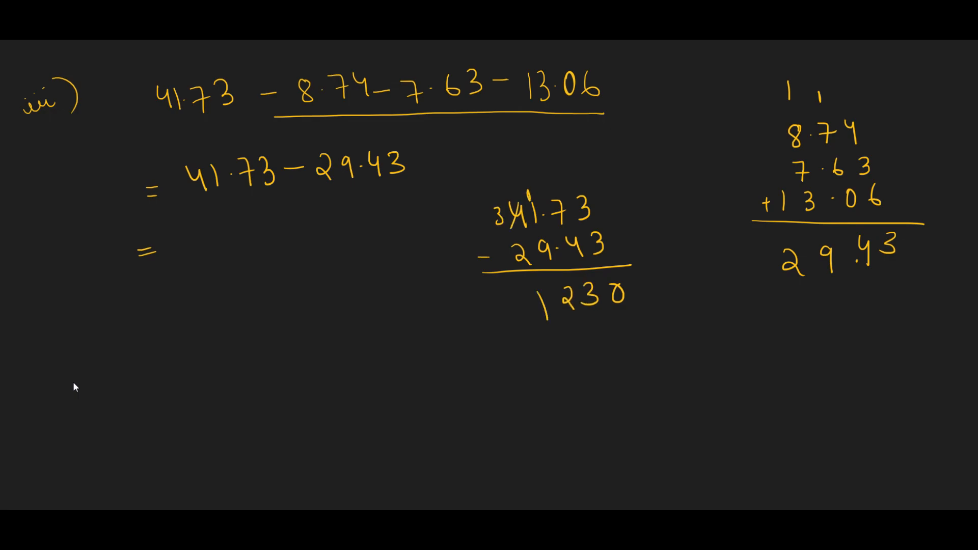
{"action": "type", "text": "12.30"}
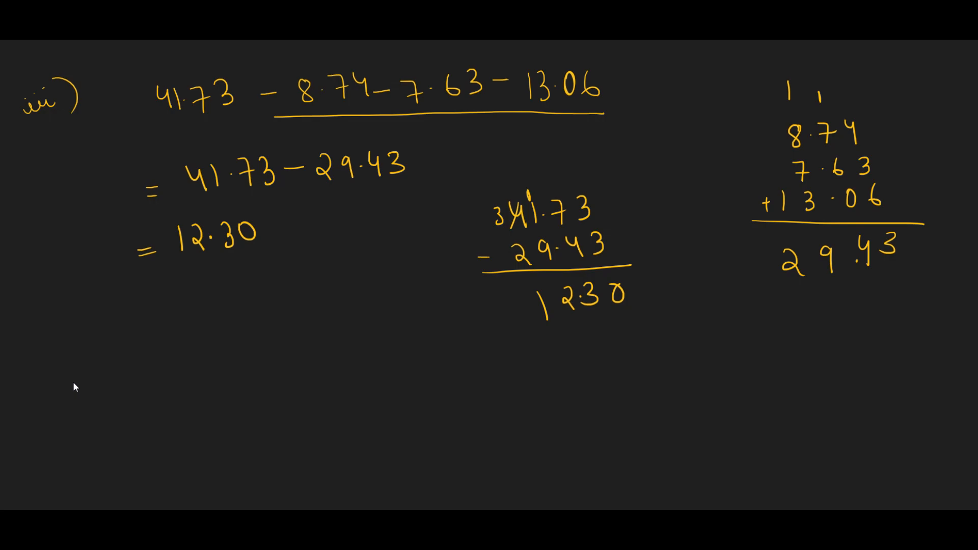
{"action": "left_click_drag", "start_coordinate": [177, 265], "coordinate": [268, 259]}
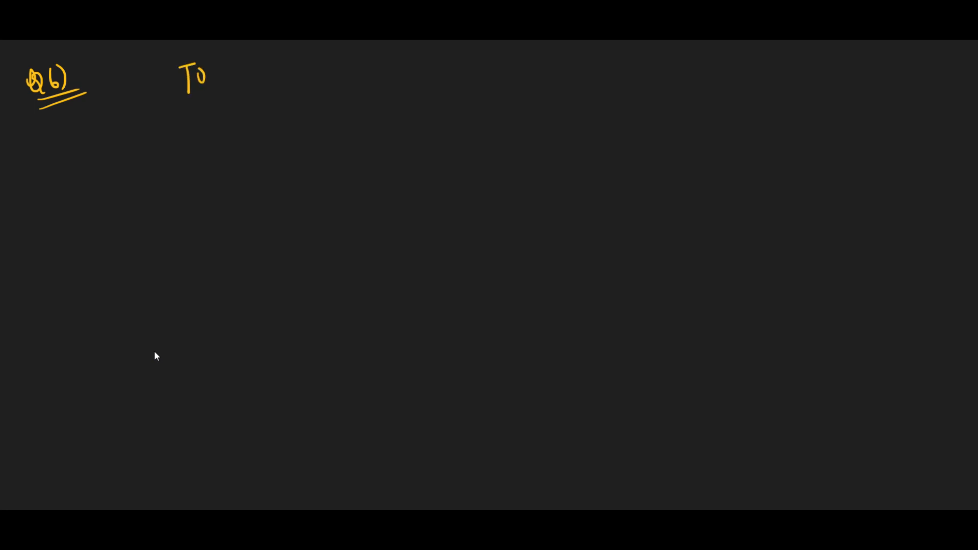
Write the Q6 statement 'Total time is 45 min'.
{"action": "type", "text": "Total W"}
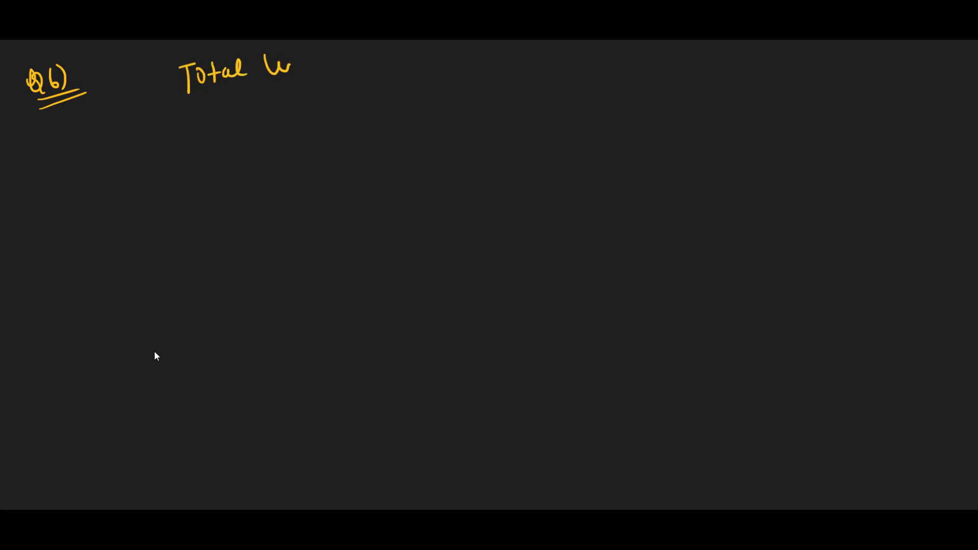
{"action": "type", "text": "time"}
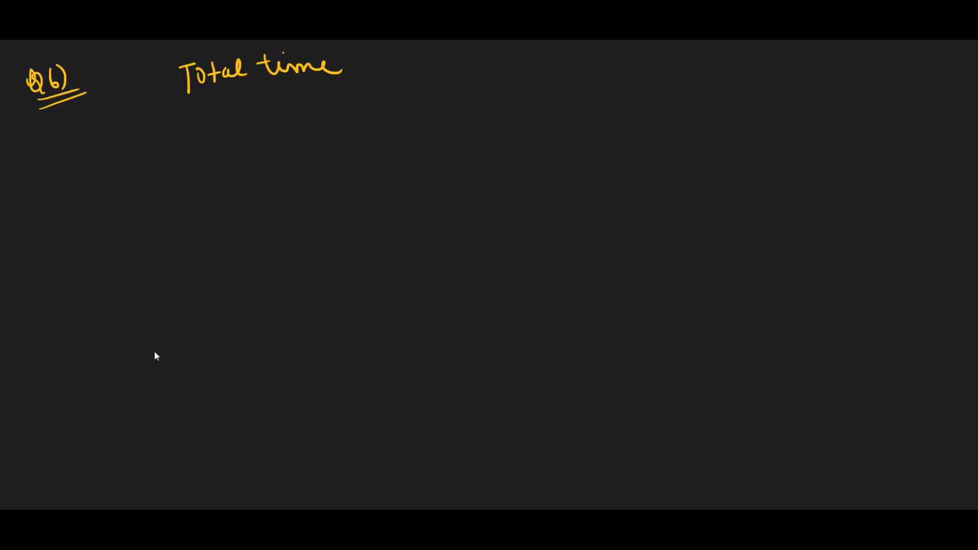
{"action": "left_click_drag", "start_coordinate": [358, 68], "coordinate": [377, 78]}
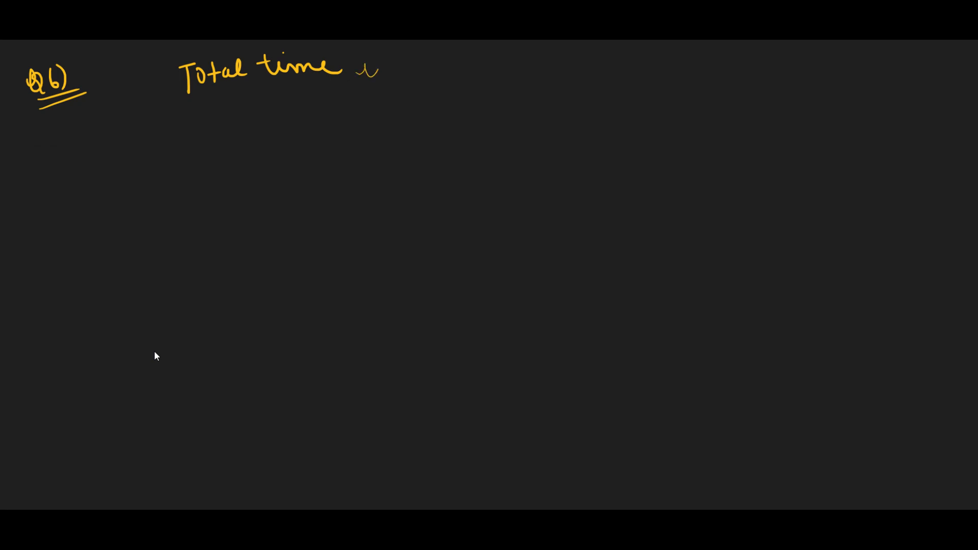
{"action": "left_click_drag", "start_coordinate": [367, 71], "coordinate": [387, 68]}
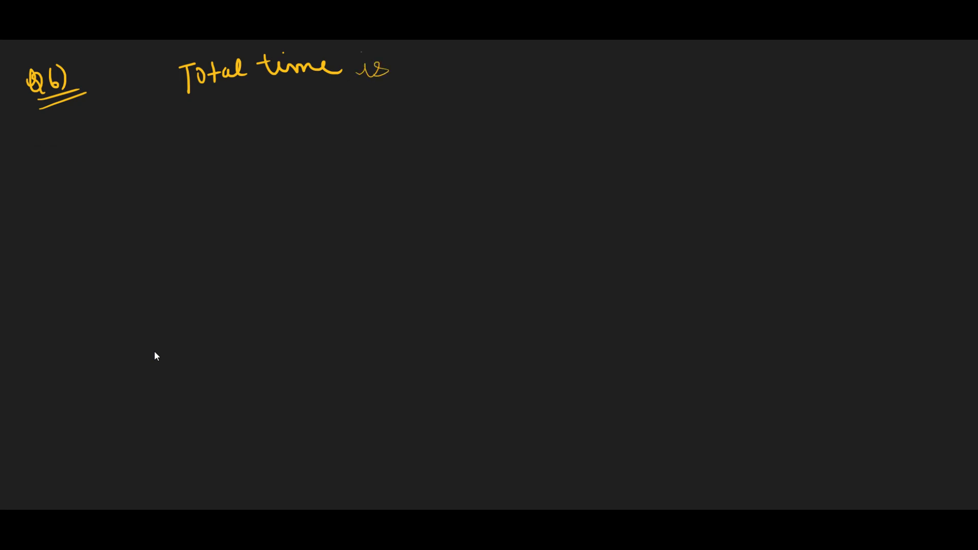
{"action": "type", "text": "45,"}
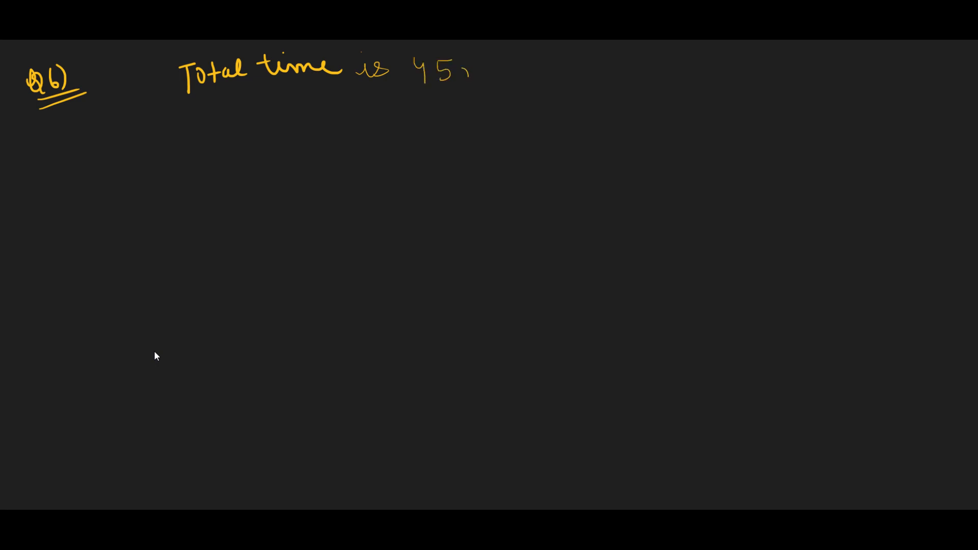
{"action": "type", "text": "min ."}
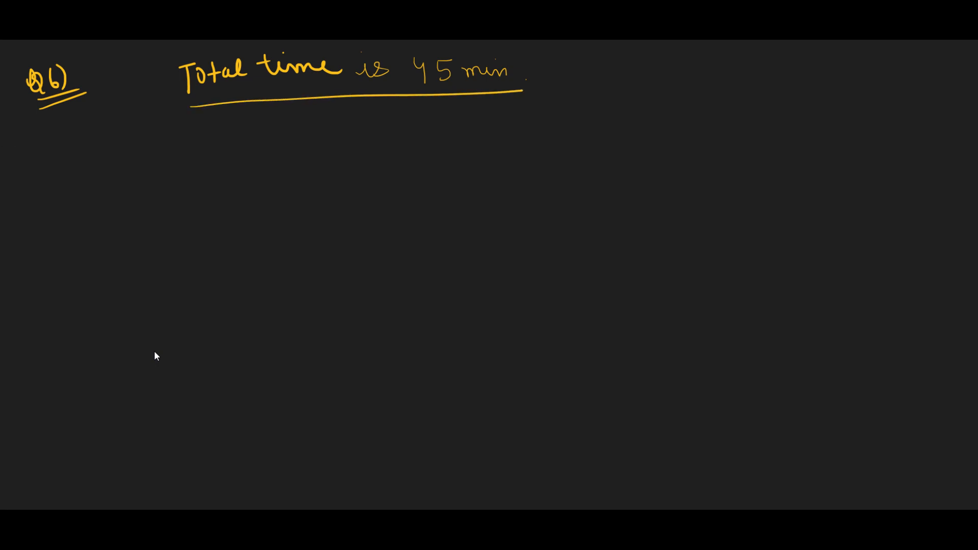
Stack 6.9, 9.5, 4.8, 0.6 with a + sign and rule, adding with carries to 21.8 min.
{"action": "type", "text": "6.9"}
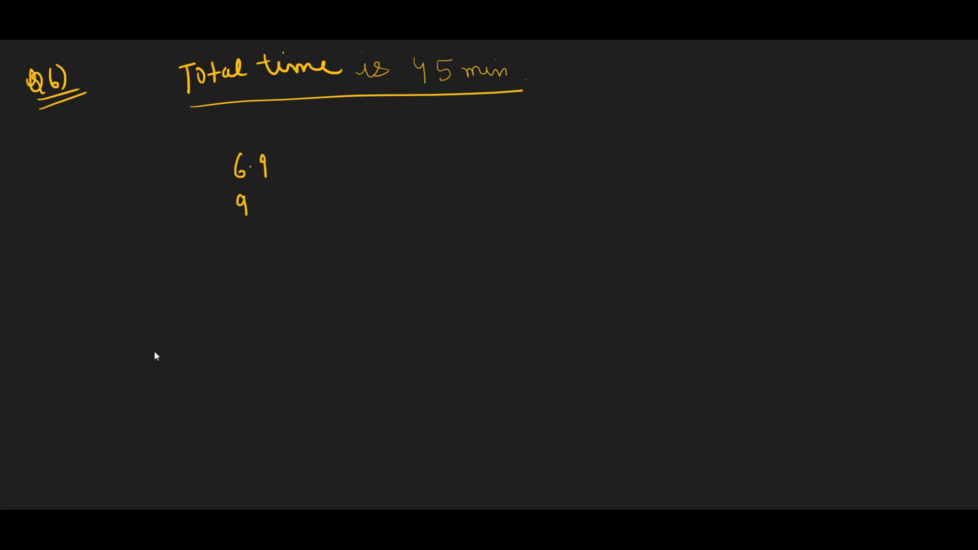
{"action": "type", "text": ".5"}
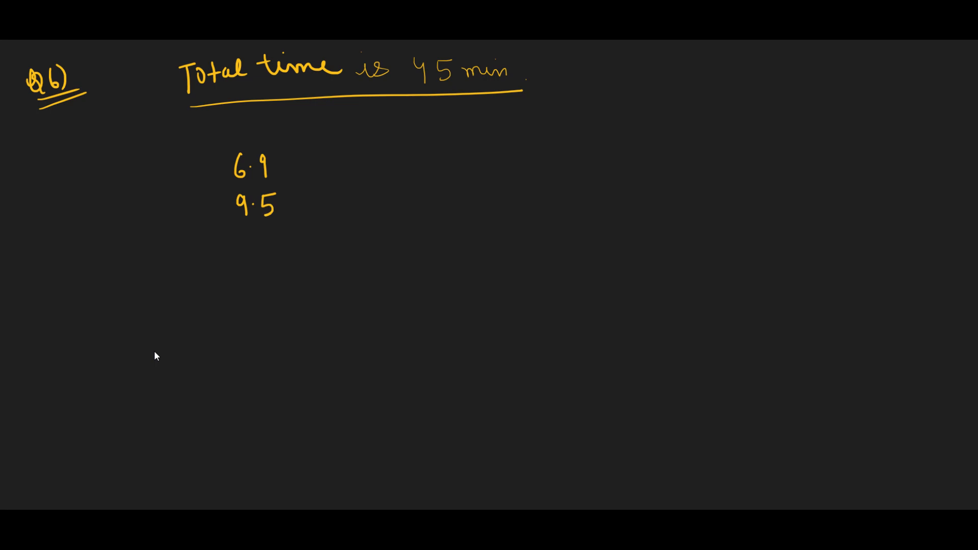
{"action": "type", "text": "4.8"}
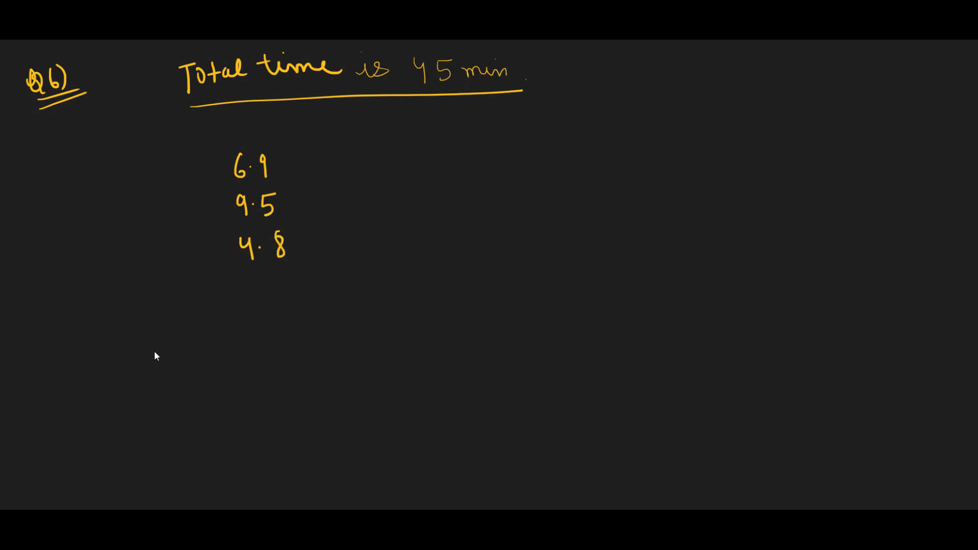
{"action": "type", "text": "0.6"}
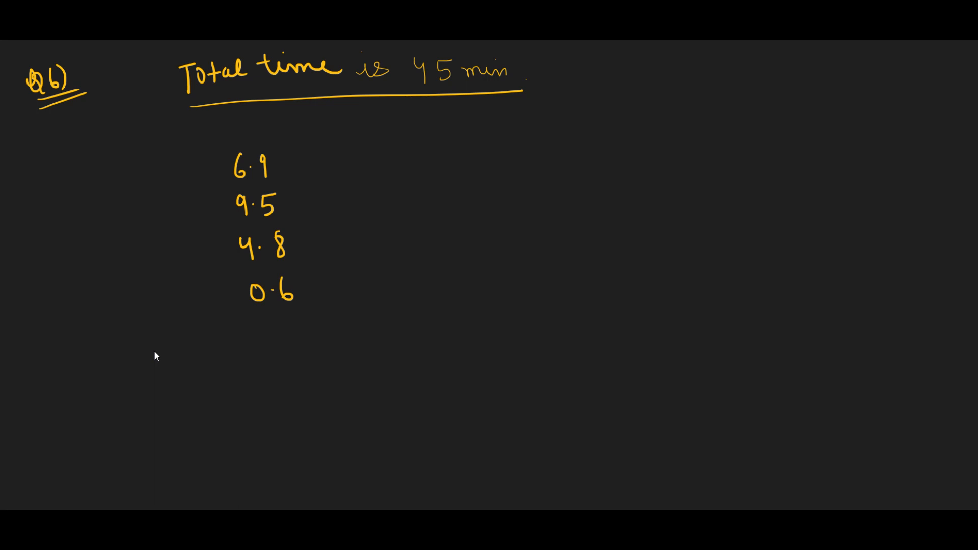
{"action": "left_click_drag", "start_coordinate": [212, 294], "coordinate": [227, 294]}
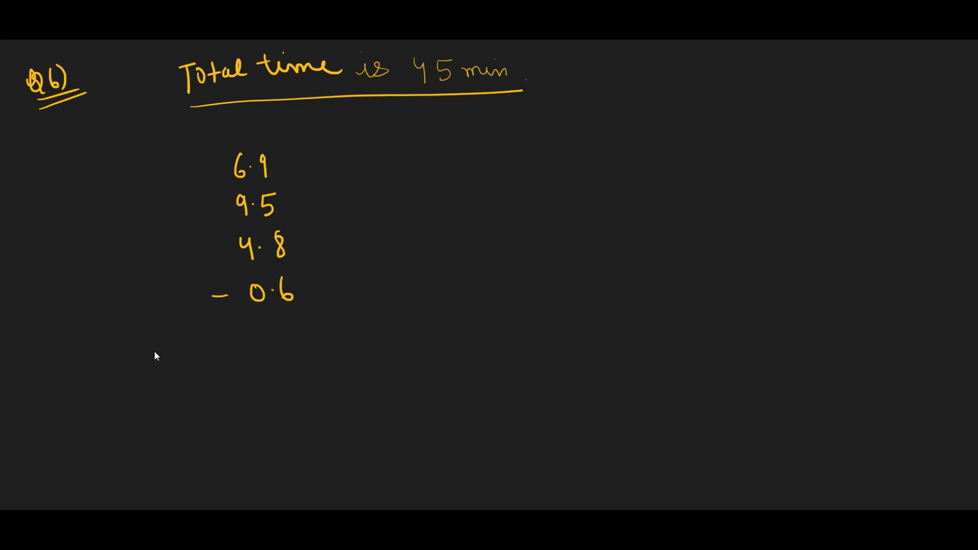
{"action": "left_click_drag", "start_coordinate": [212, 324], "coordinate": [340, 308]}
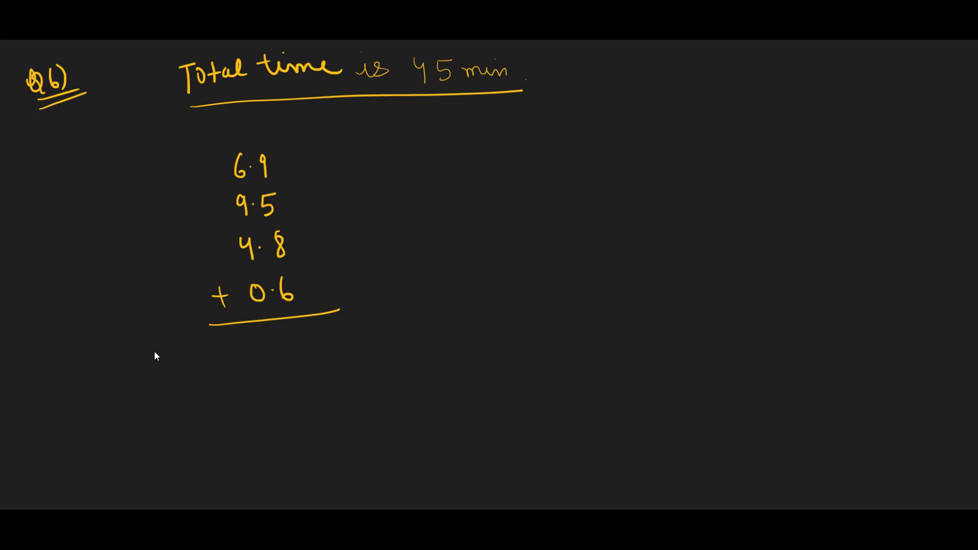
{"action": "type", "text": "8"}
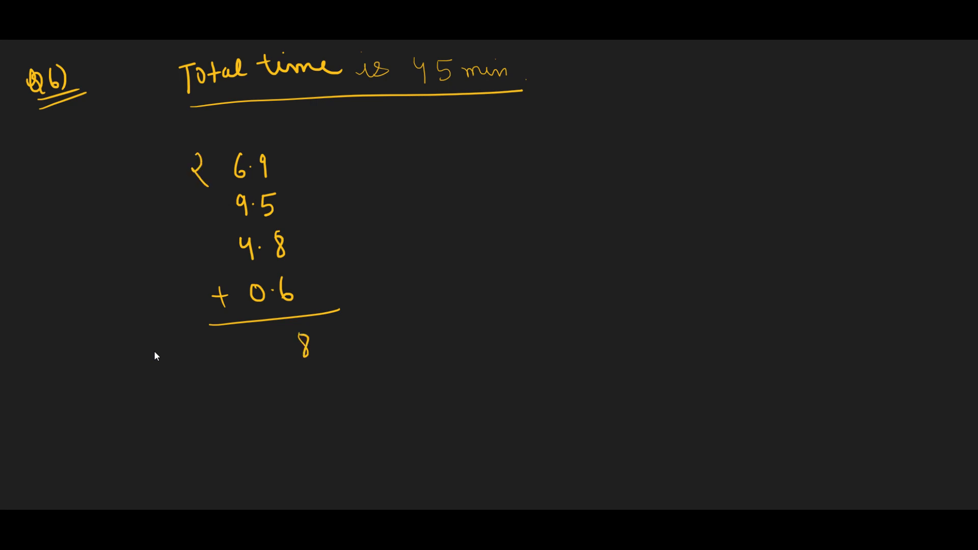
{"action": "type", "text": "21.8 min"}
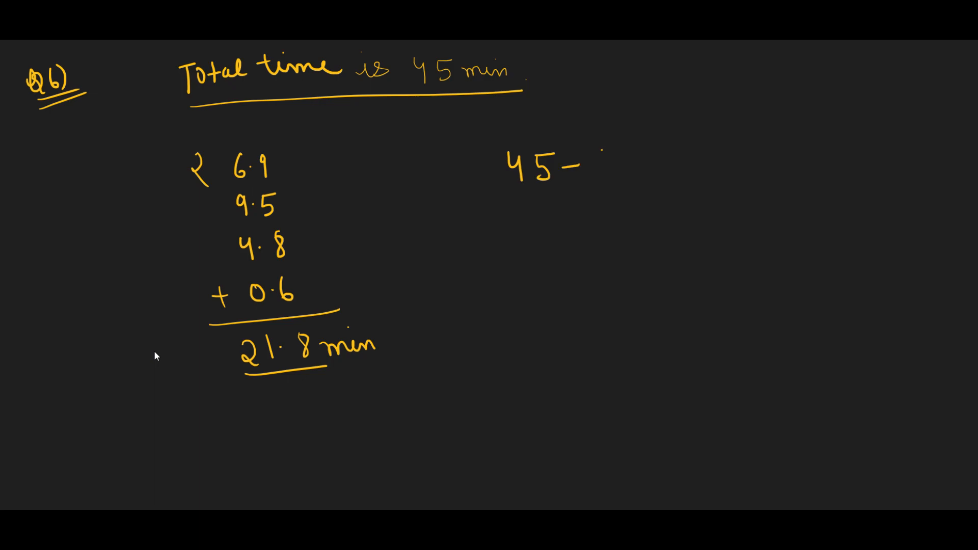
Write 45 − 21.8 = and column-subtract 45.0 − 21.8 to get 23.2 min.
{"action": "type", "text": "21.8 ="}
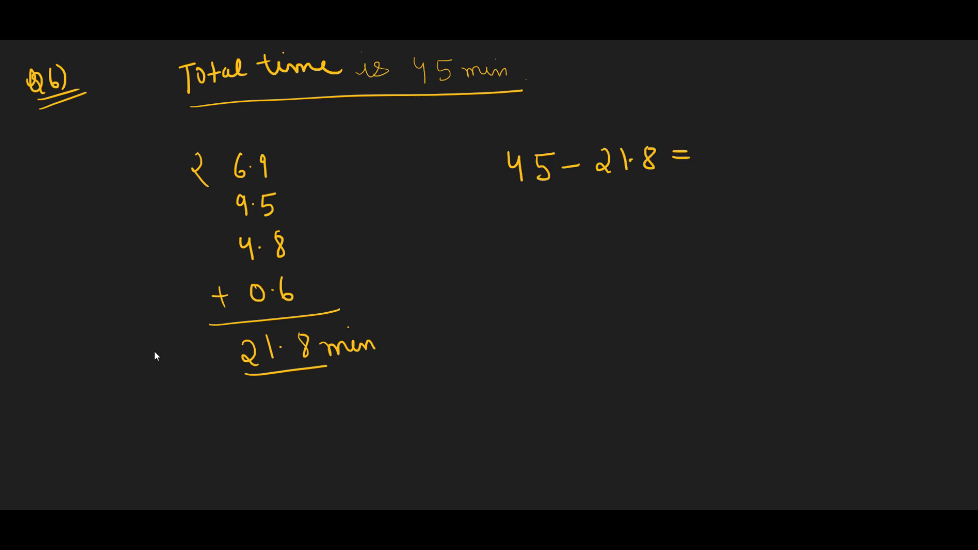
{"action": "type", "text": "45.0"}
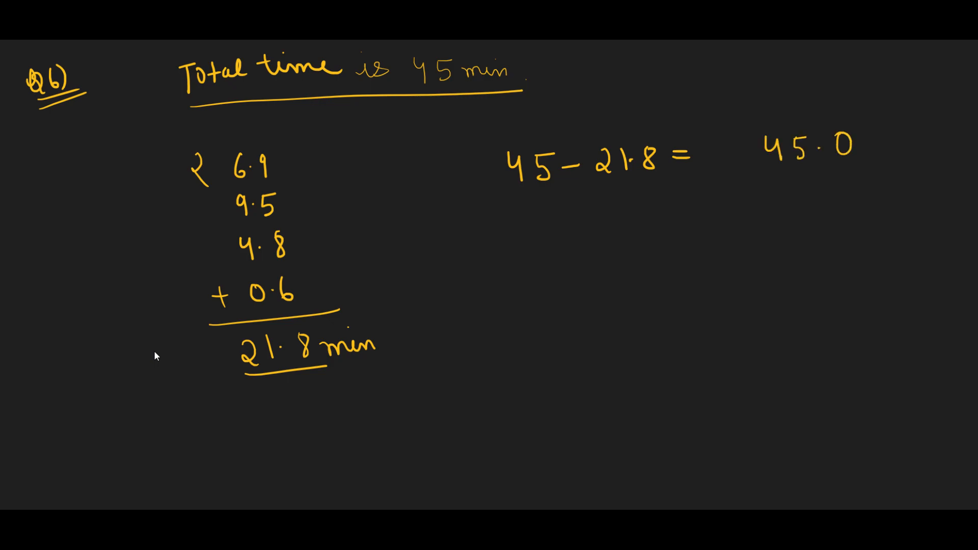
{"action": "type", "text": "- 21.8"}
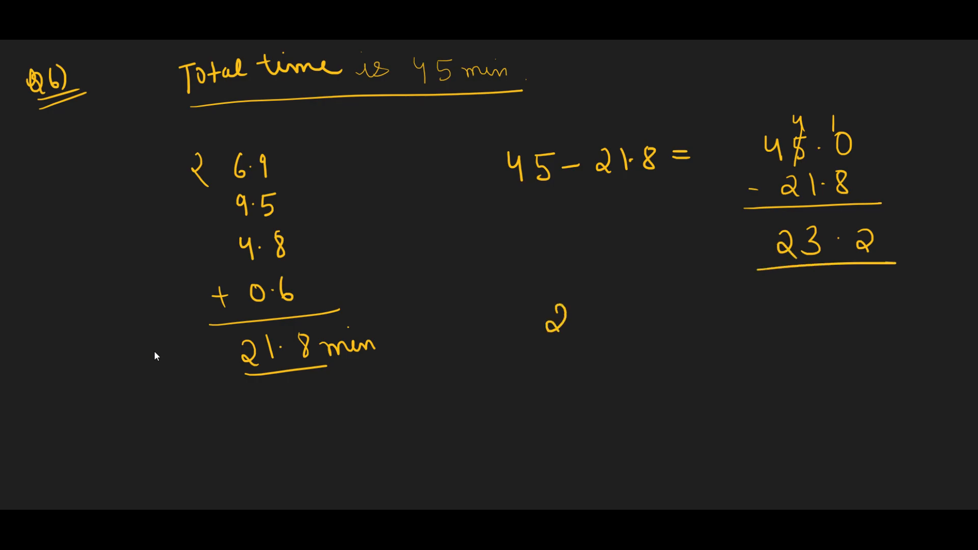
{"action": "type", "text": "23.2 m"}
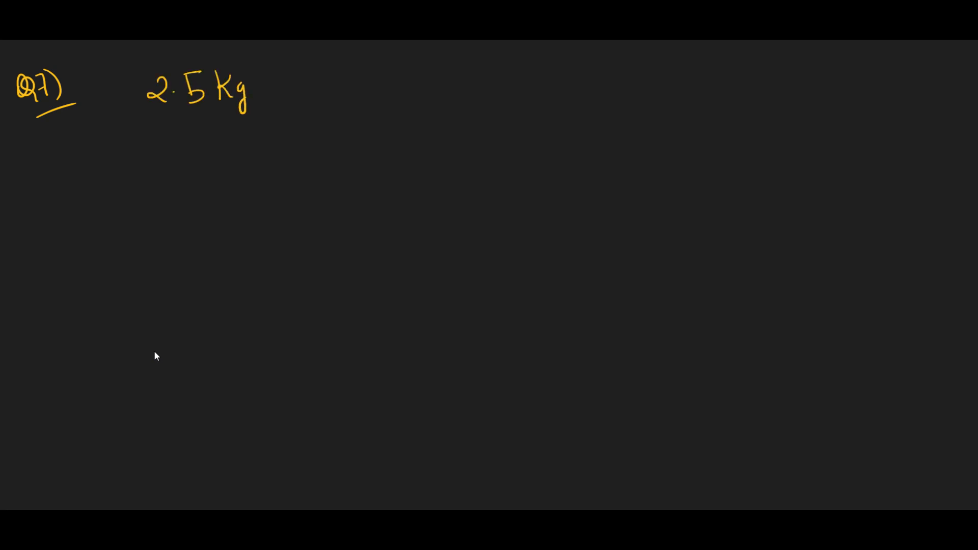
Underline 2.5 Kg and write the gram weights 525, 580, 350, 515 in a ruled column.
{"action": "left_click_drag", "start_coordinate": [150, 116], "coordinate": [269, 113]}
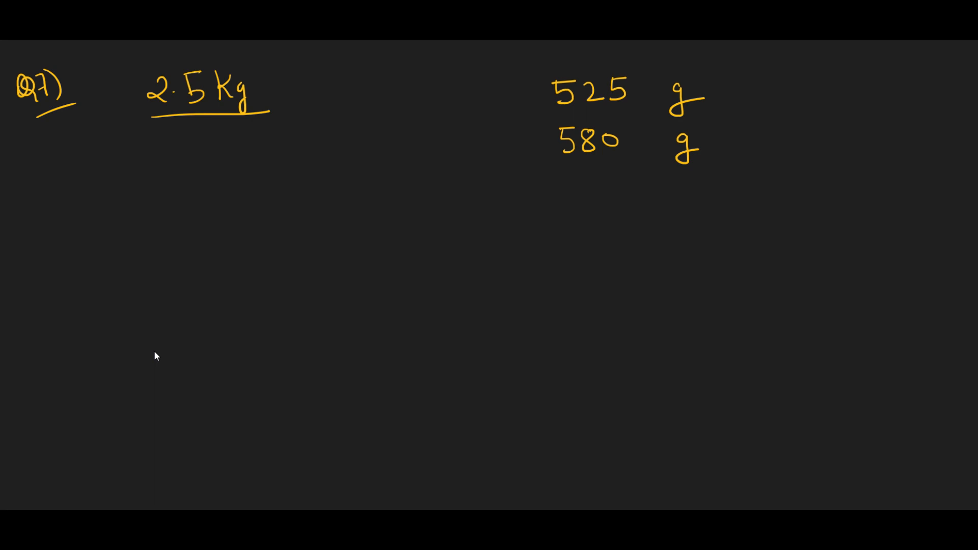
{"action": "type", "text": "35"}
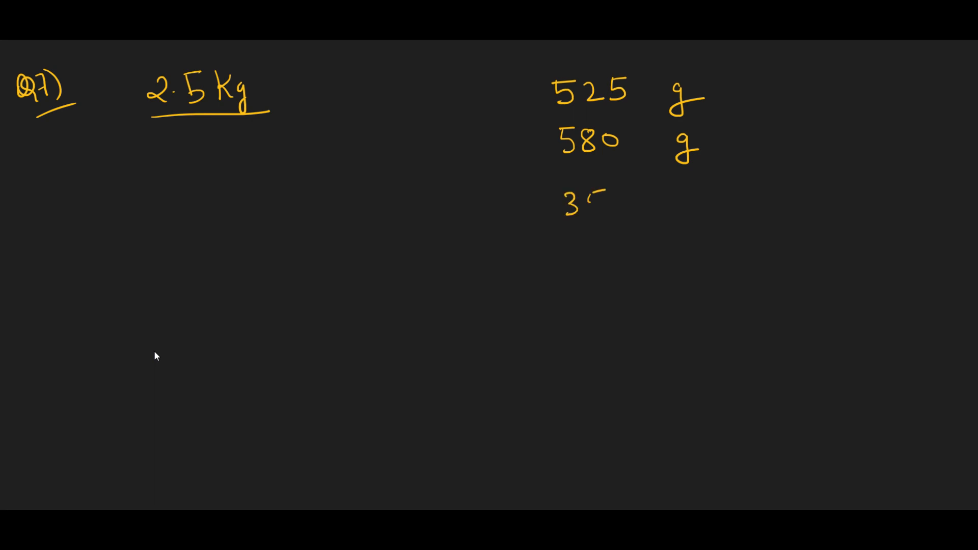
{"action": "type", "text": "50 g"}
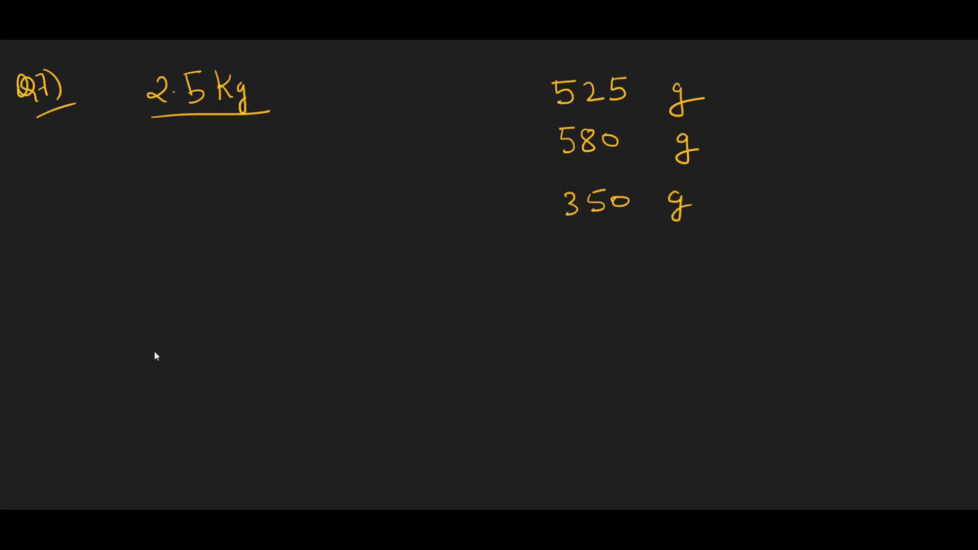
{"action": "type", "text": "515"}
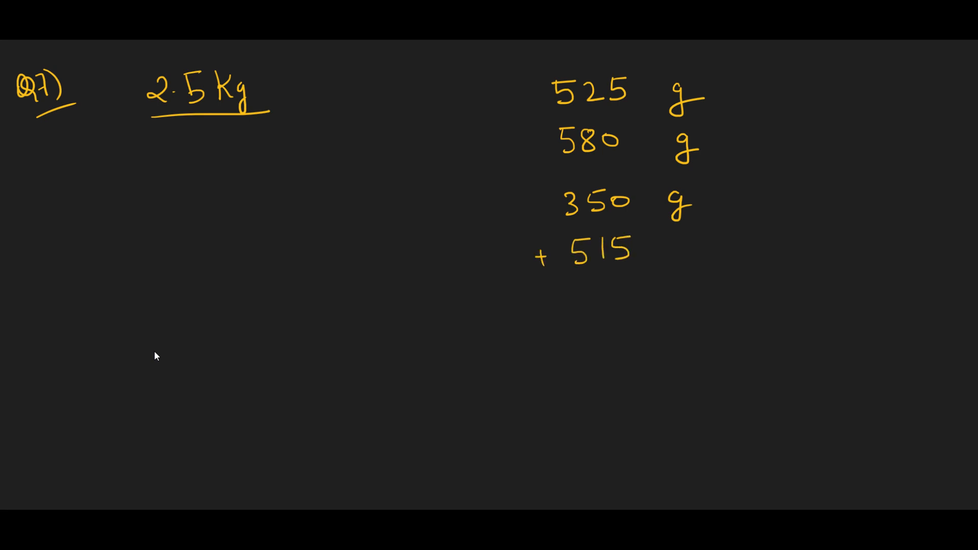
{"action": "left_click_drag", "start_coordinate": [530, 277], "coordinate": [686, 268]}
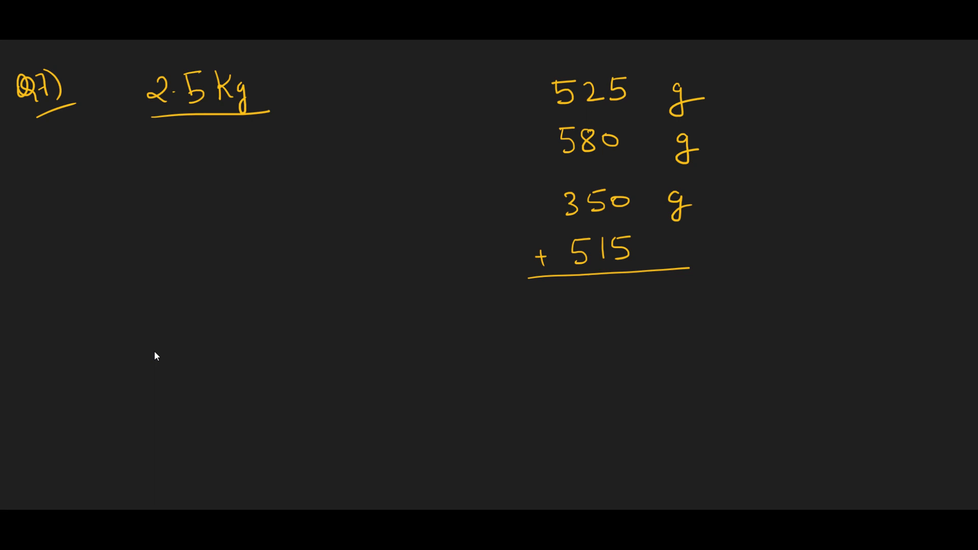
Ink the column total 1970 g and begin writing it as 1970/1000.
{"action": "type", "text": "0"}
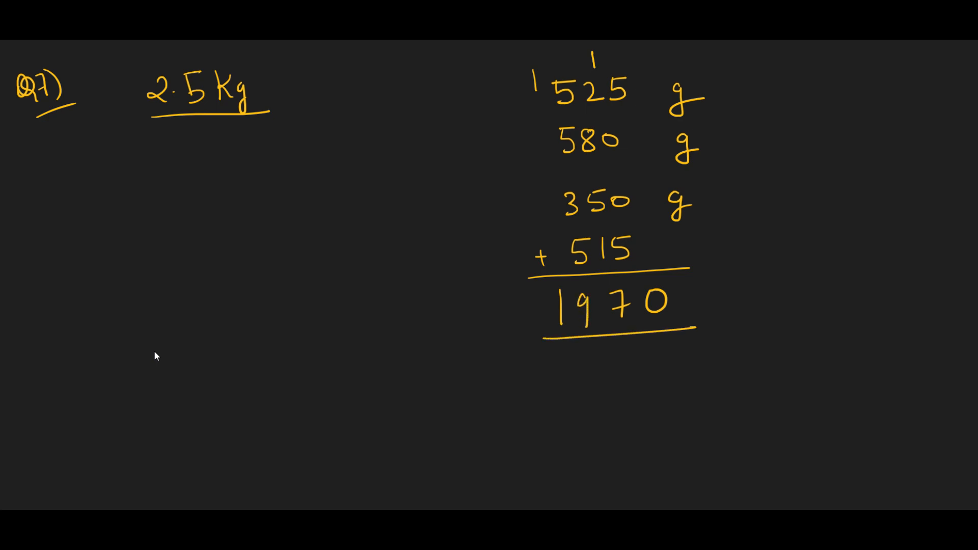
{"action": "type", "text": "g"}
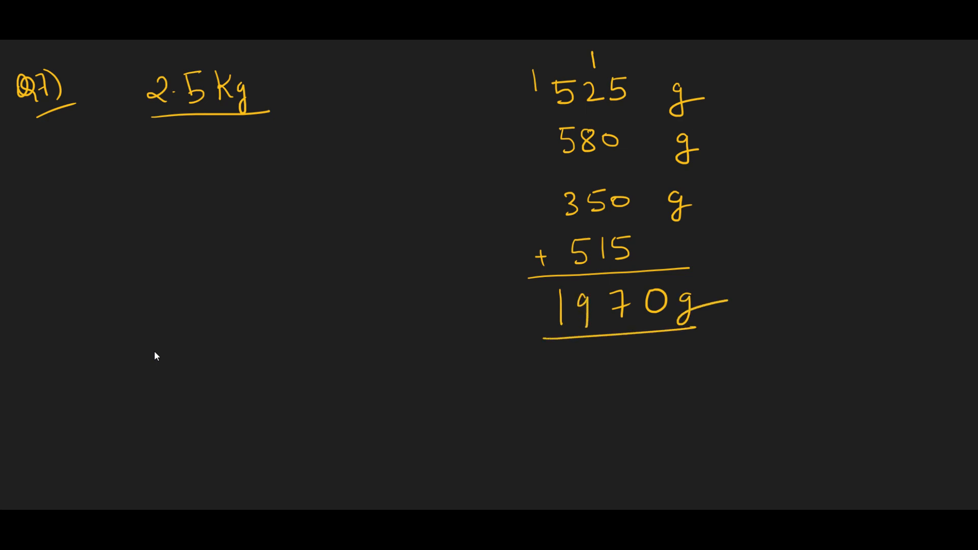
{"action": "type", "text": "197"}
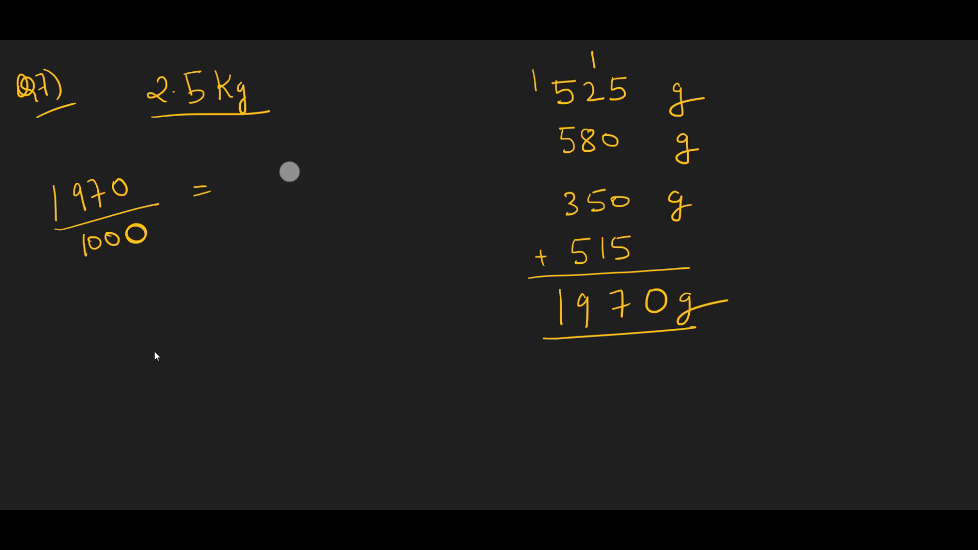
Write 1970/1000 = 1.97 Kg and start the expression = 2.5 − 1.97.
{"action": "type", "text": "1.97"}
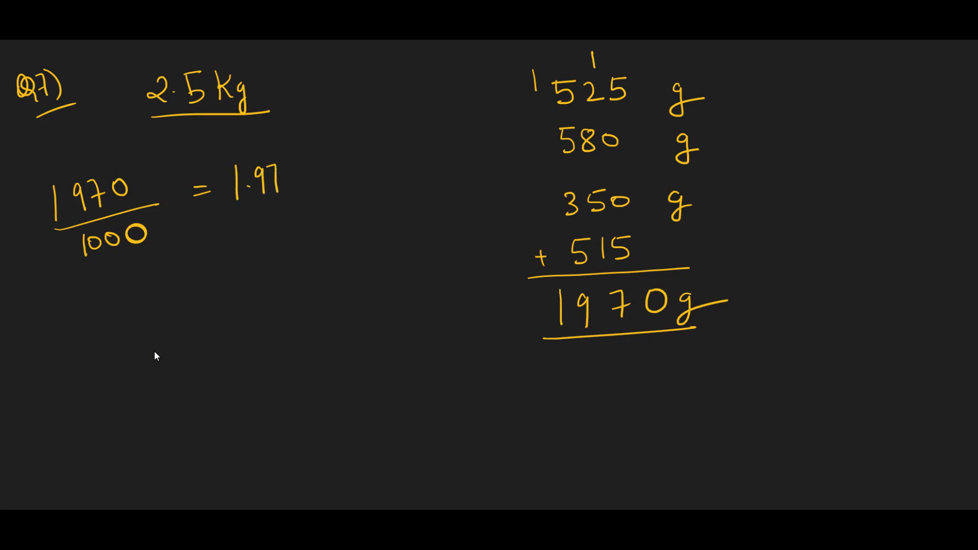
{"action": "type", "text": "Kg"}
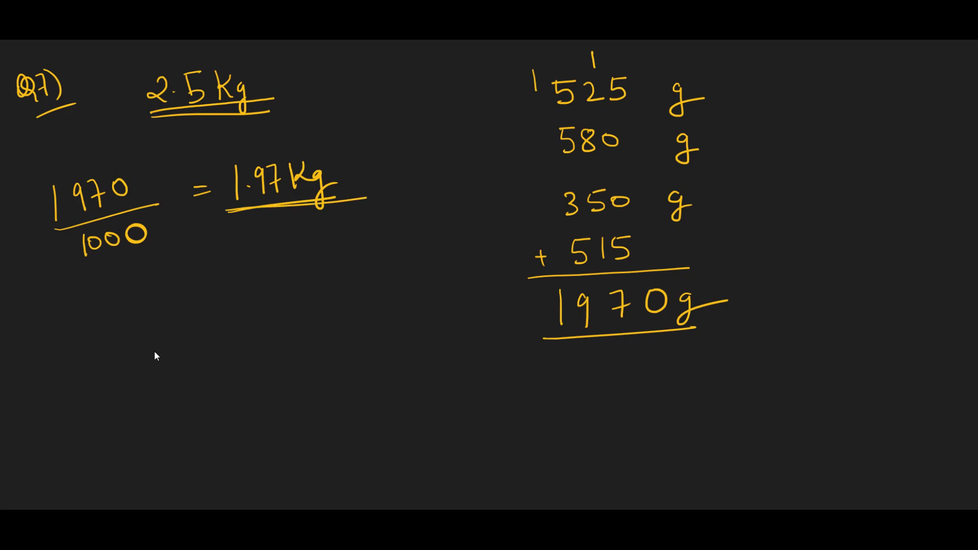
{"action": "type", "text": "= 2.5 - 1.9"}
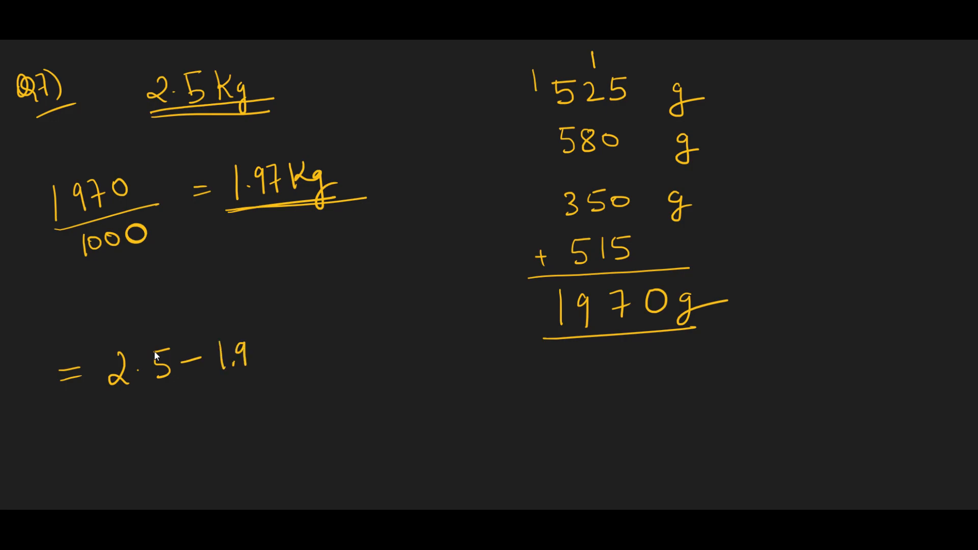
Work the column subtraction 2.50 − 1.97 = 0.53 for Q7.
{"action": "type", "text": "7"}
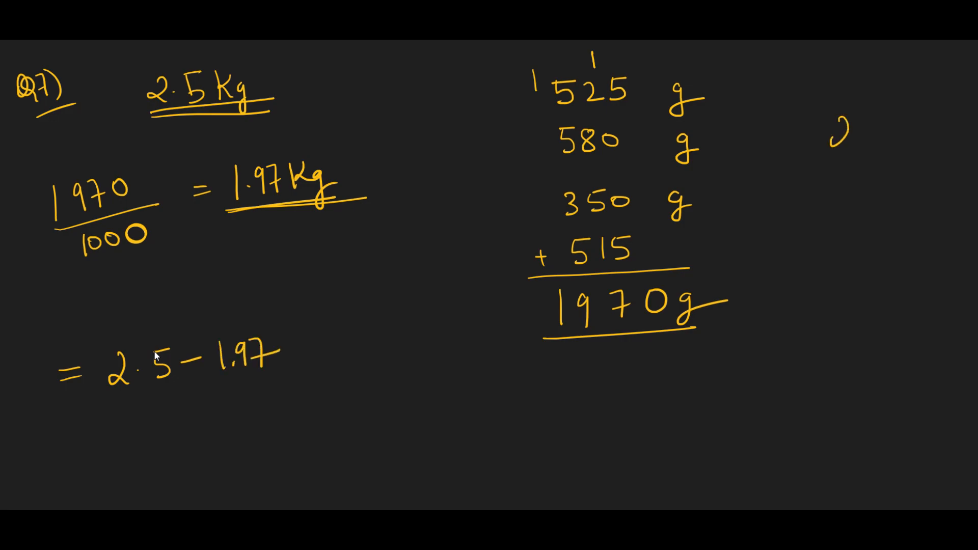
{"action": "type", "text": "2.50"}
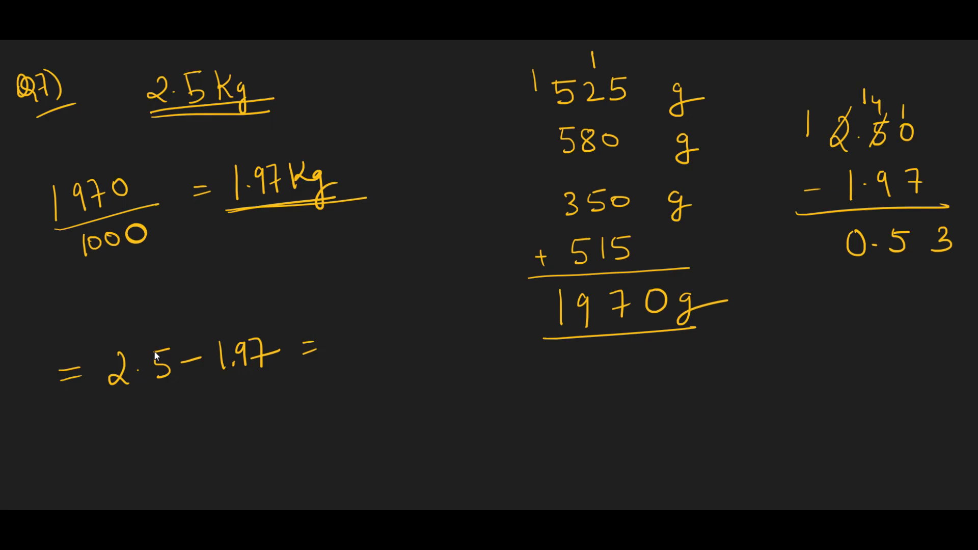
{"action": "type", "text": "0.5"}
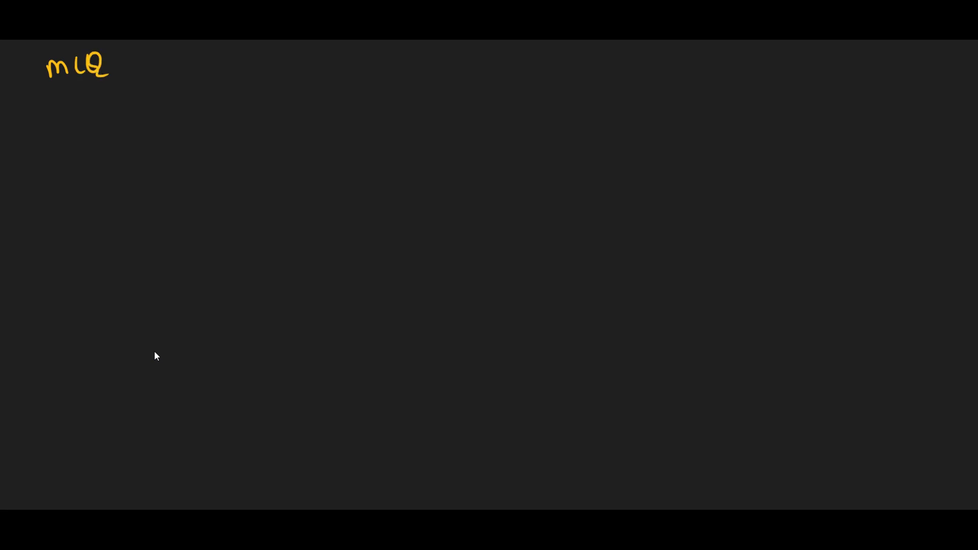
Underline the MCQ heading and write Q10) 8205 ml/1000 = 8.205 l.
{"action": "left_click_drag", "start_coordinate": [47, 86], "coordinate": [130, 73]}
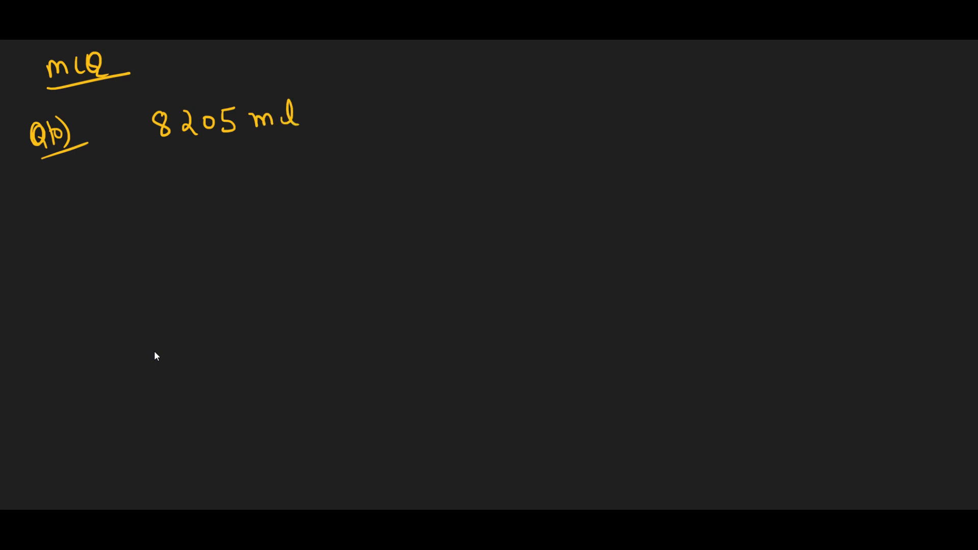
{"action": "left_click_drag", "start_coordinate": [154, 150], "coordinate": [263, 149]}
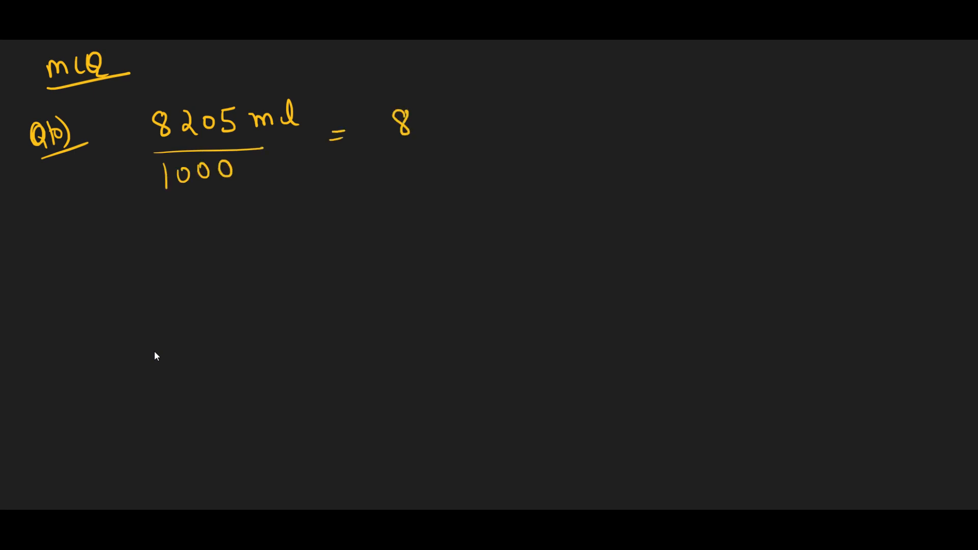
{"action": "type", "text": ".205 l"}
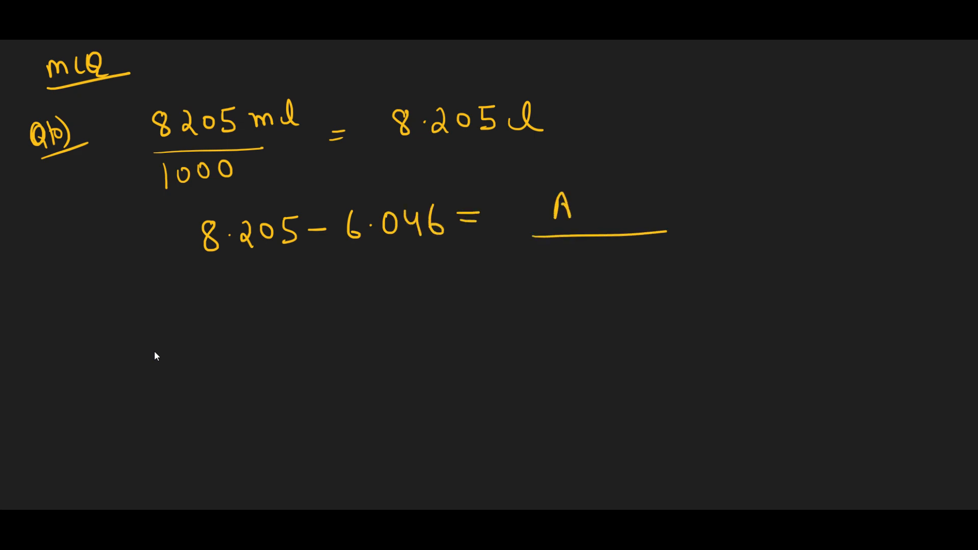
Write 8.205 − 6.046 = Ans and begin labelling Q11.
{"action": "type", "text": "ns"}
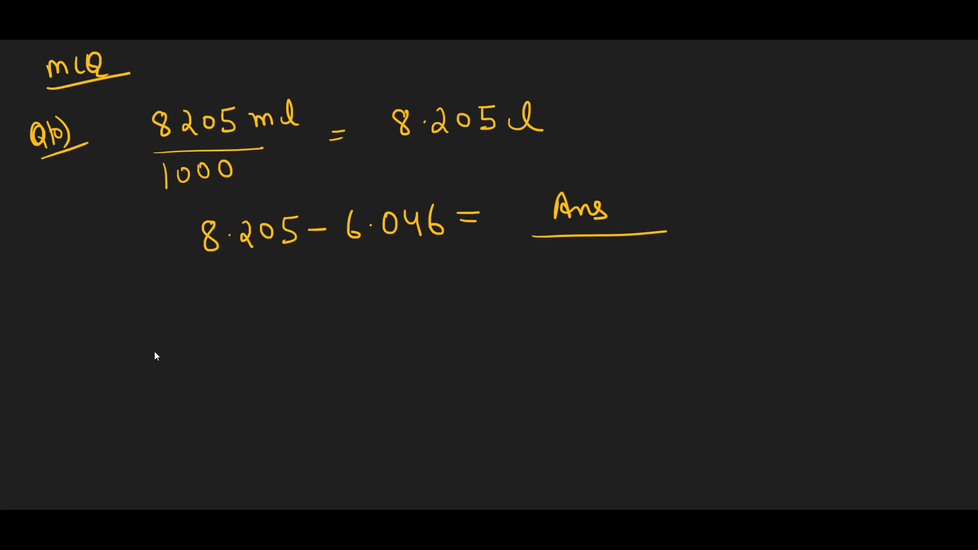
{"action": "left_click_drag", "start_coordinate": [69, 331], "coordinate": [91, 349]}
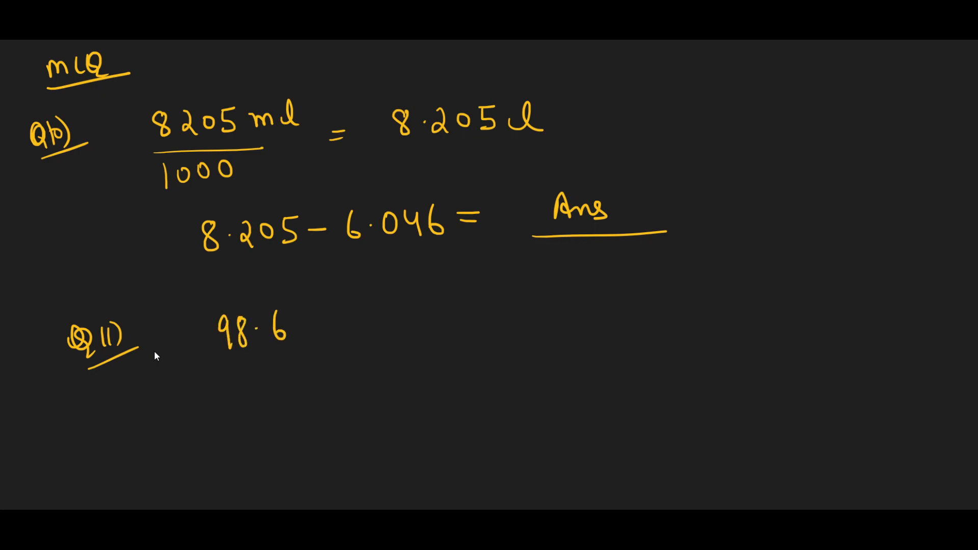
Write Q11) 98.6°F + 3.7°F = with a bracketed blank labelled Ans.
{"action": "type", "text": "°–"}
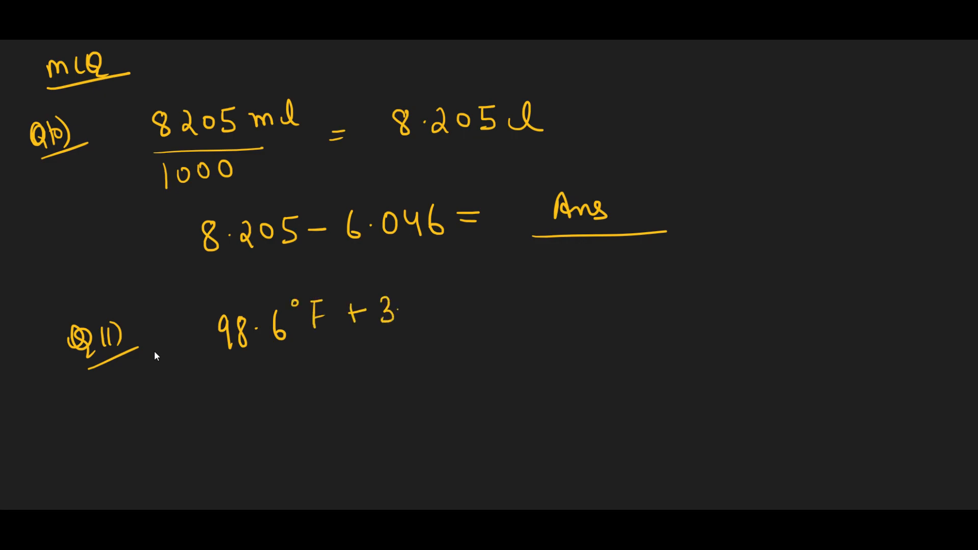
{"action": "type", "text": "7°F ="}
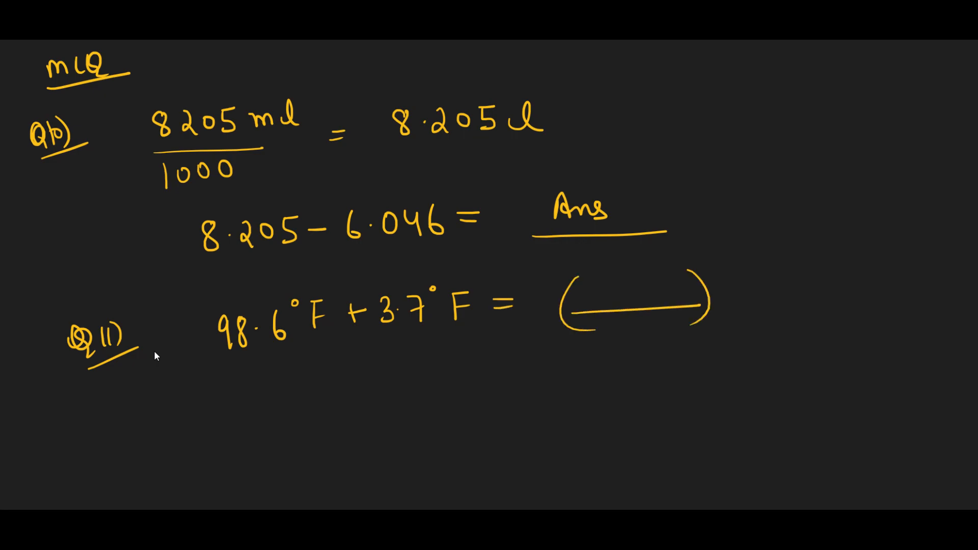
{"action": "type", "text": "Ans"}
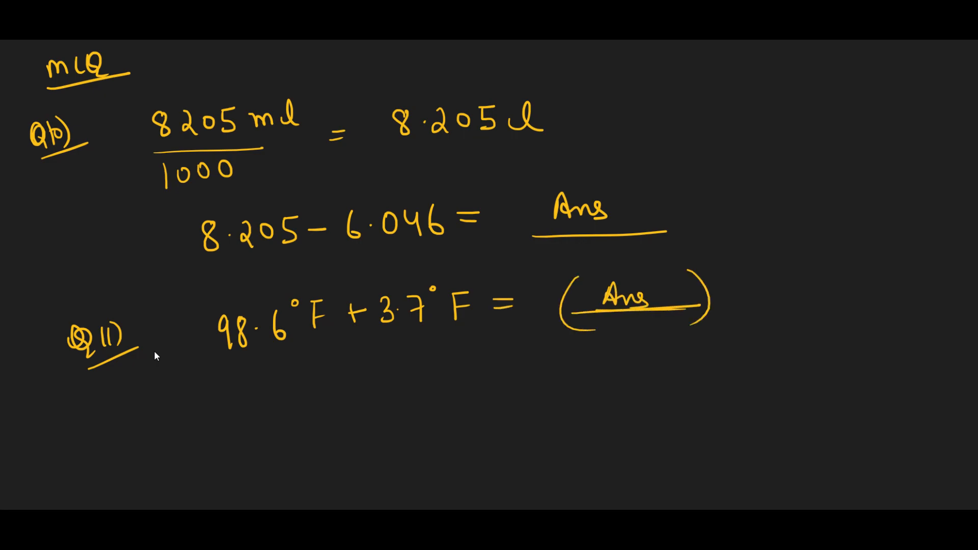